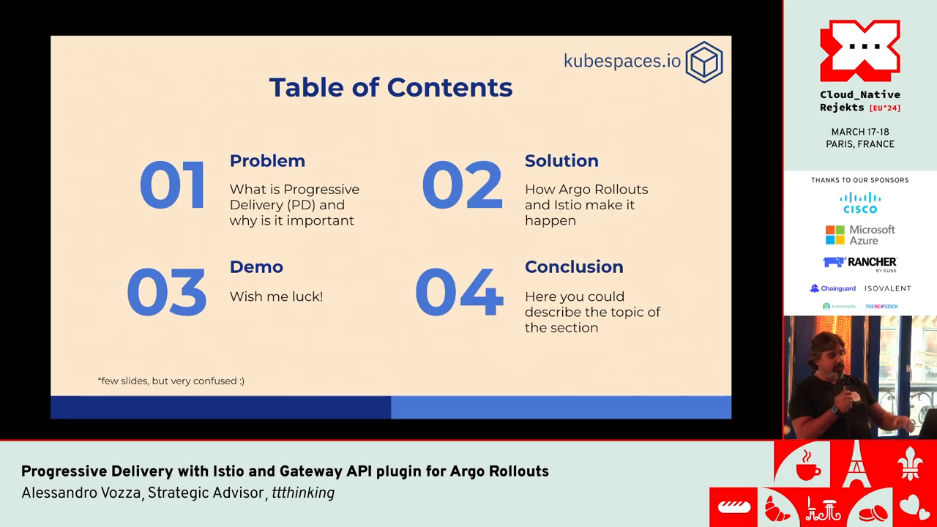
# Step: Advance through the remaining intro slides before moving to the README
pyautogui.press('Right')
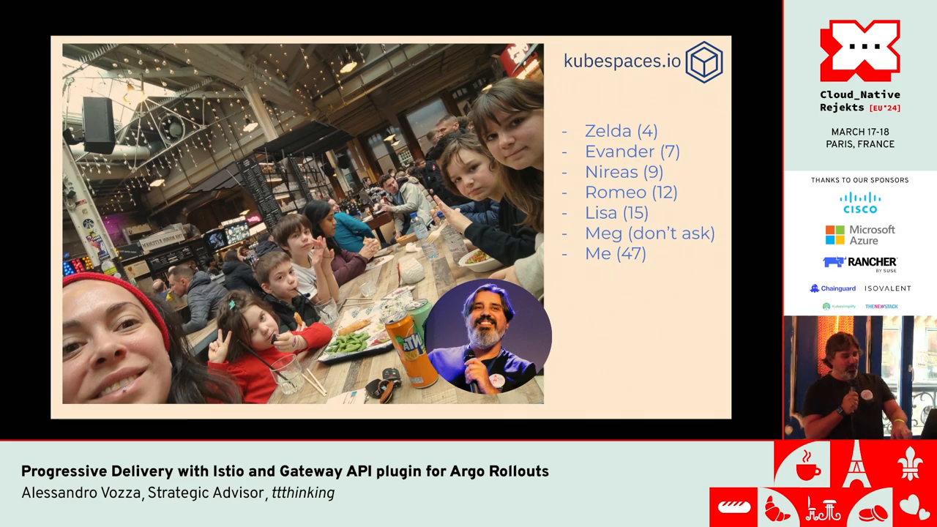
pyautogui.press('Right')
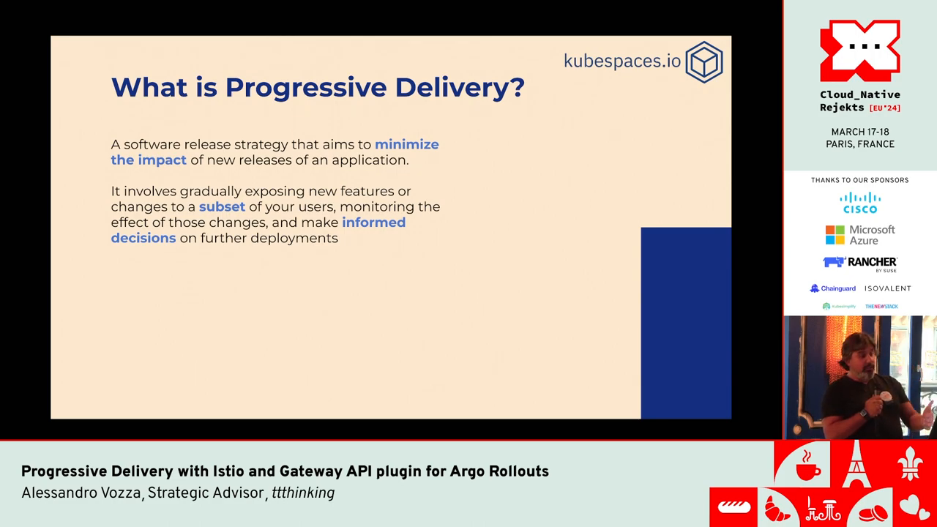
pyautogui.press('Right')
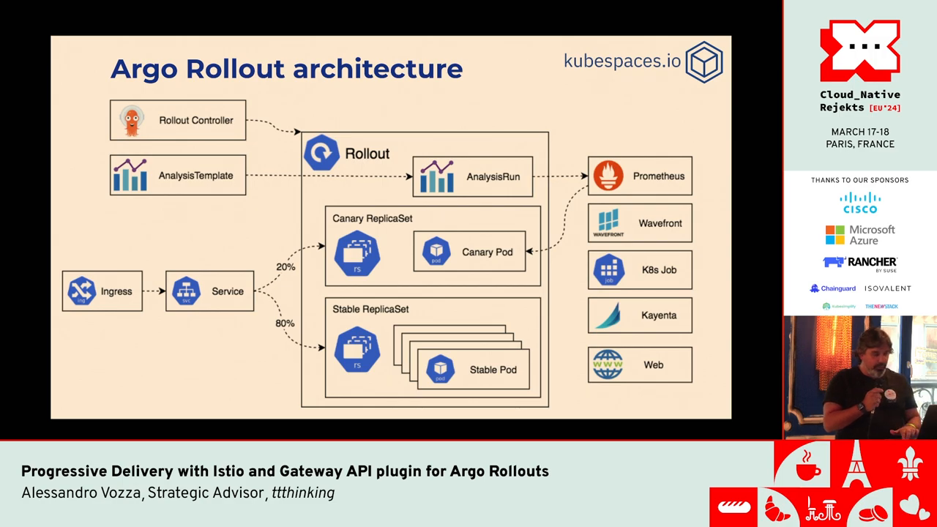
pyautogui.press('Right')
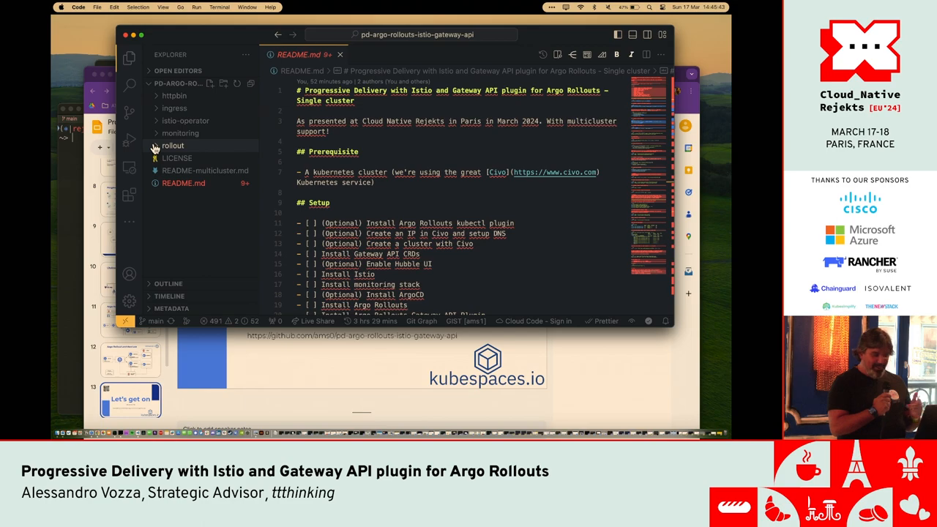
pyautogui.moveTo(480, 215)
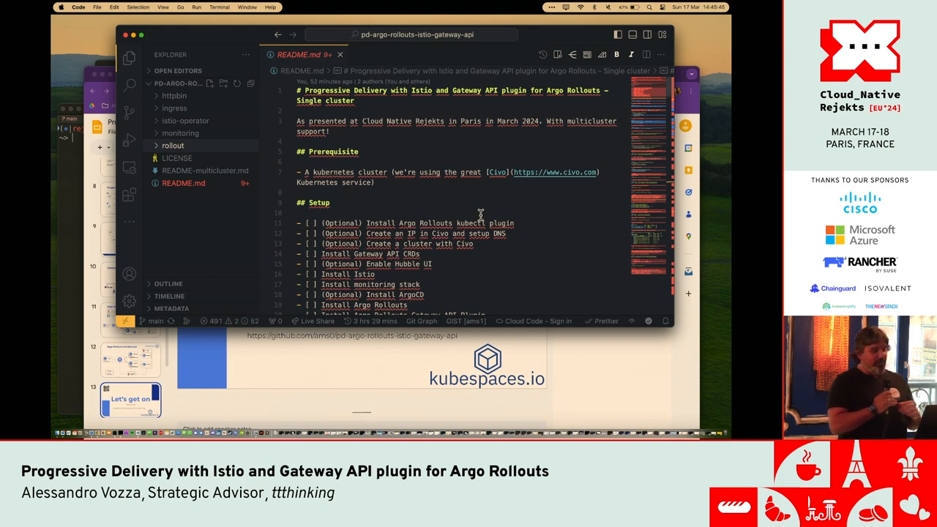
# Step: Scroll the README through cluster creation, Gateway API CRDs and Istio install, expanding istio-operator
pyautogui.scroll(-3)
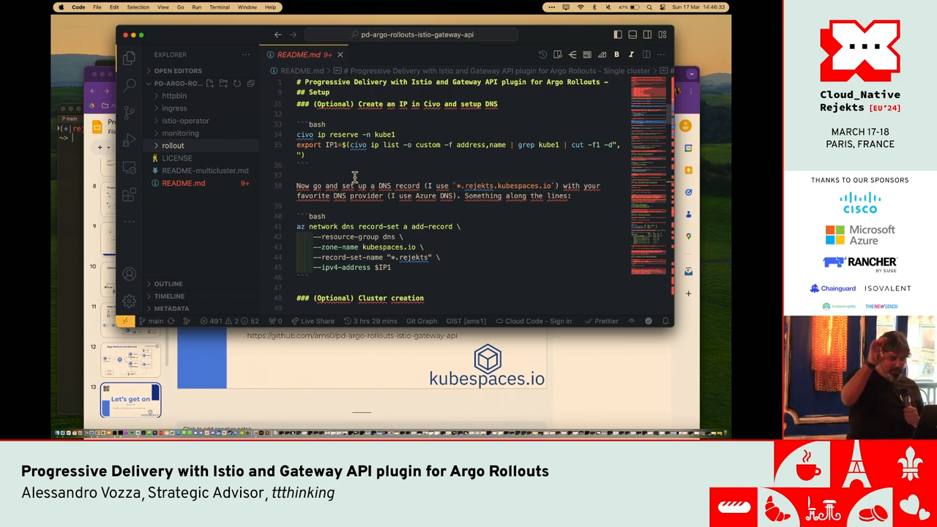
pyautogui.scroll(-3)
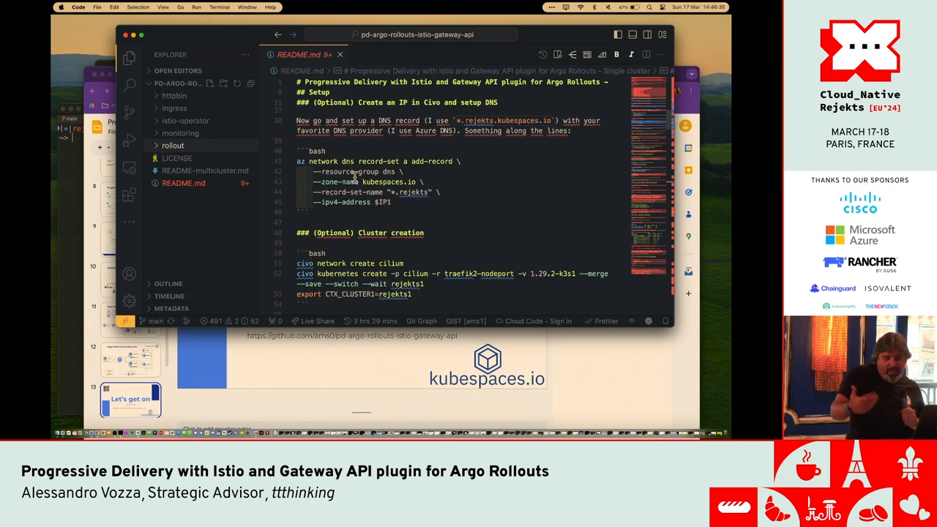
pyautogui.scroll(-3)
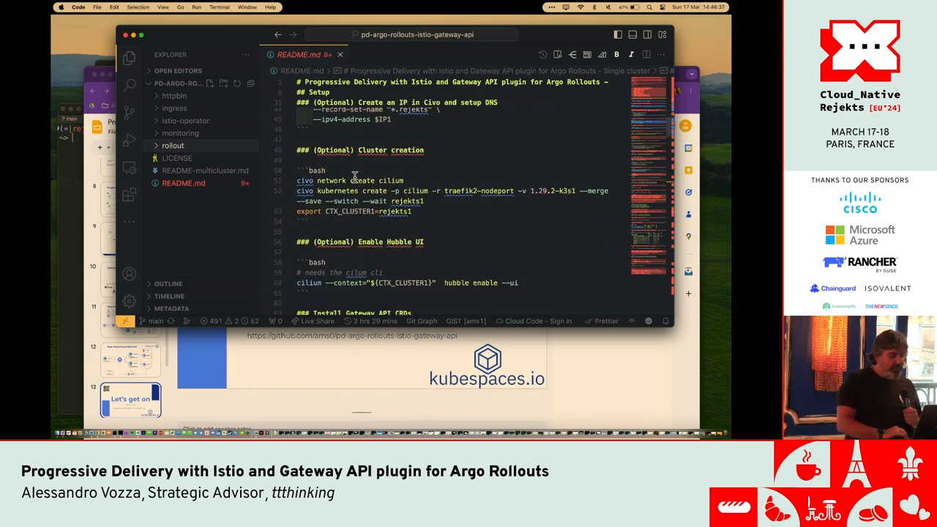
pyautogui.scroll(-3)
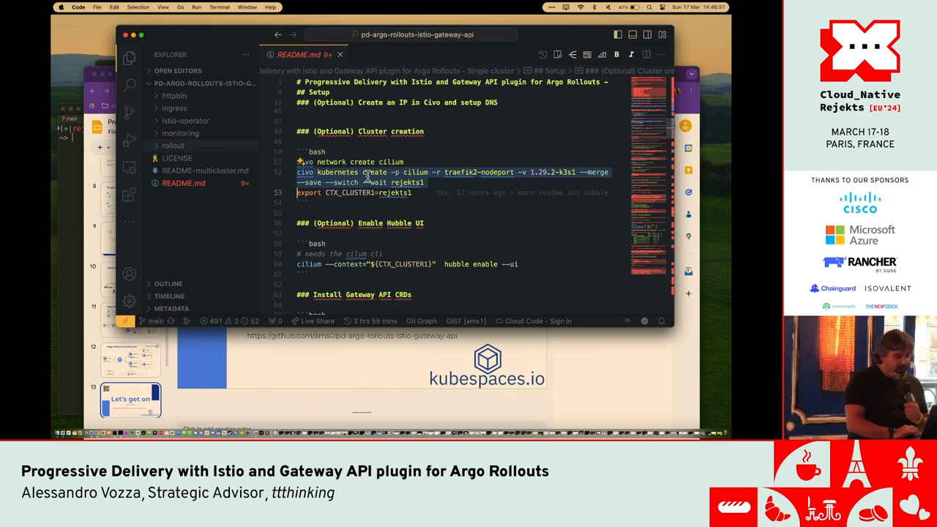
pyautogui.scroll(-3)
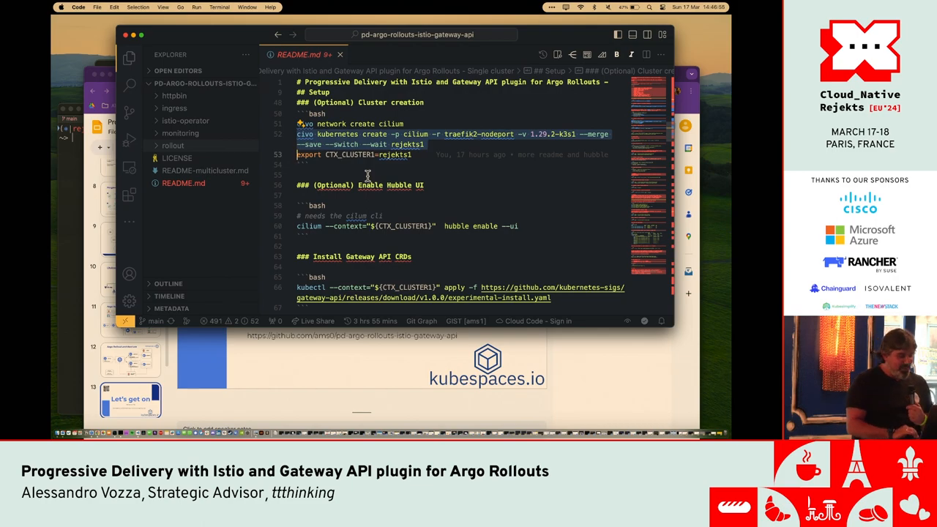
pyautogui.scroll(-3)
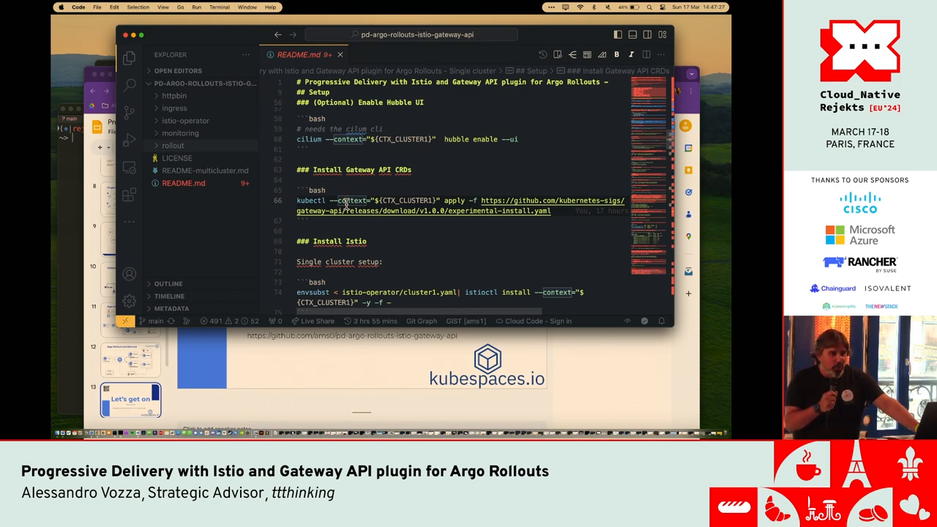
pyautogui.scroll(-3)
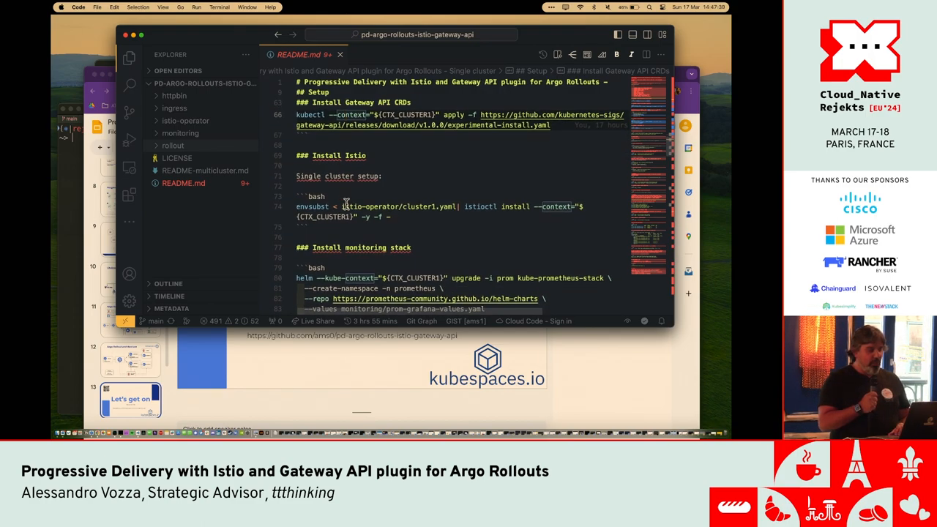
pyautogui.scroll(-3)
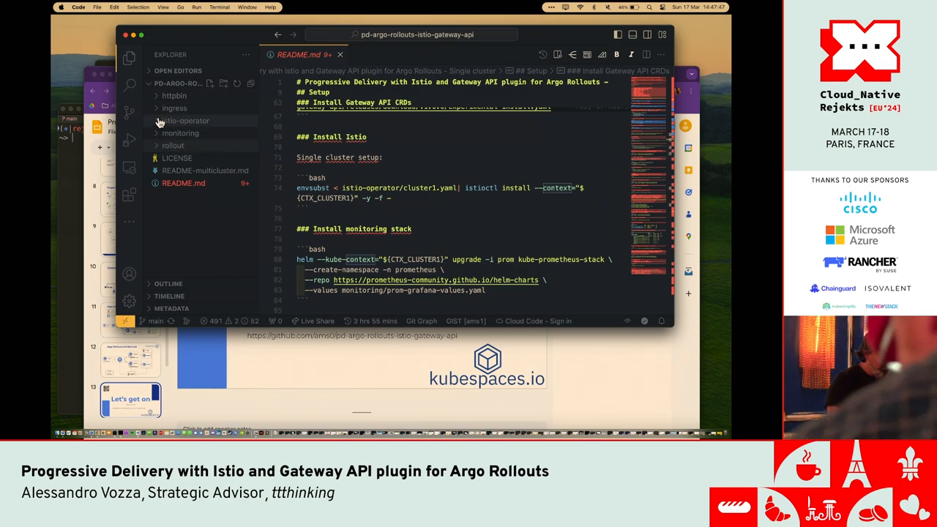
pyautogui.click(184, 120)
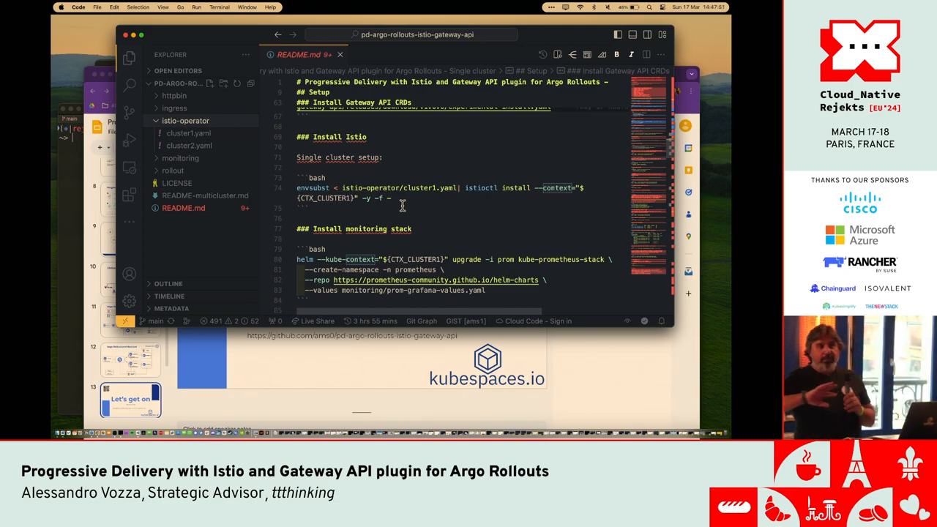
pyautogui.click(189, 131)
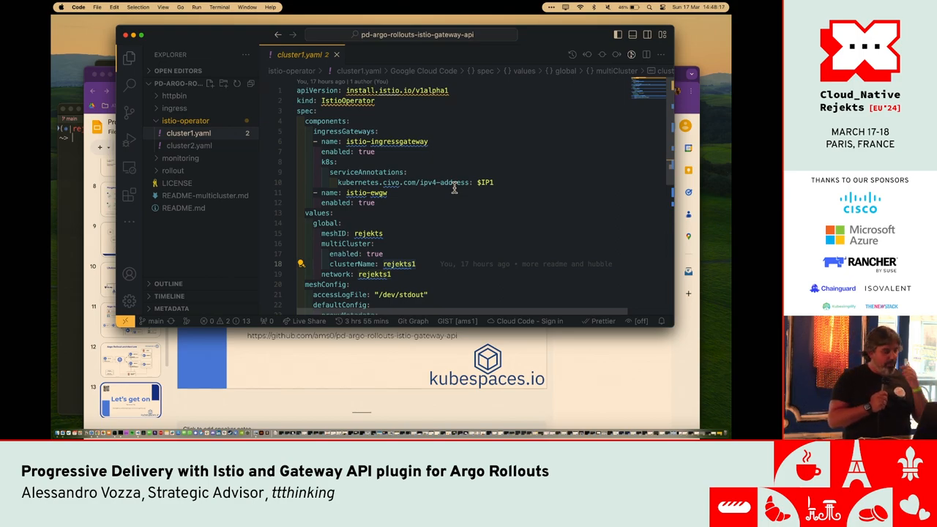
pyautogui.scroll(-3)
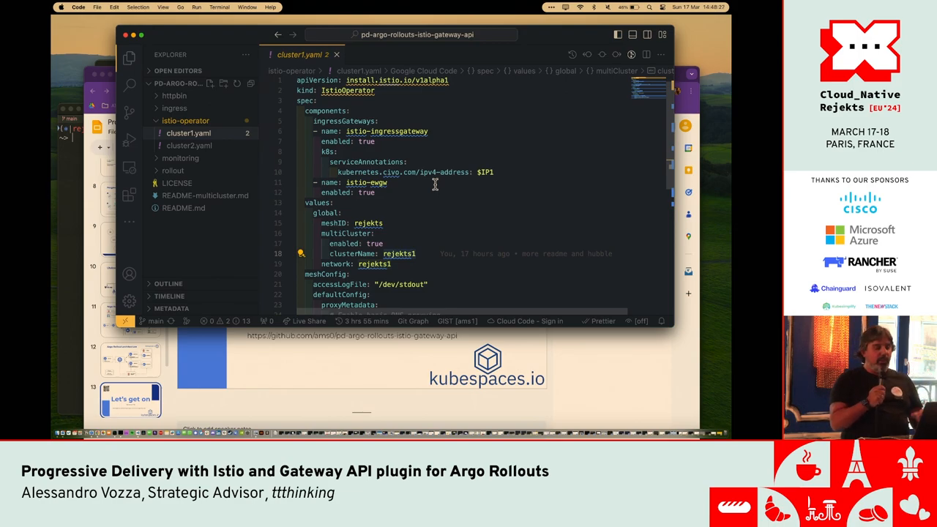
pyautogui.scroll(-3)
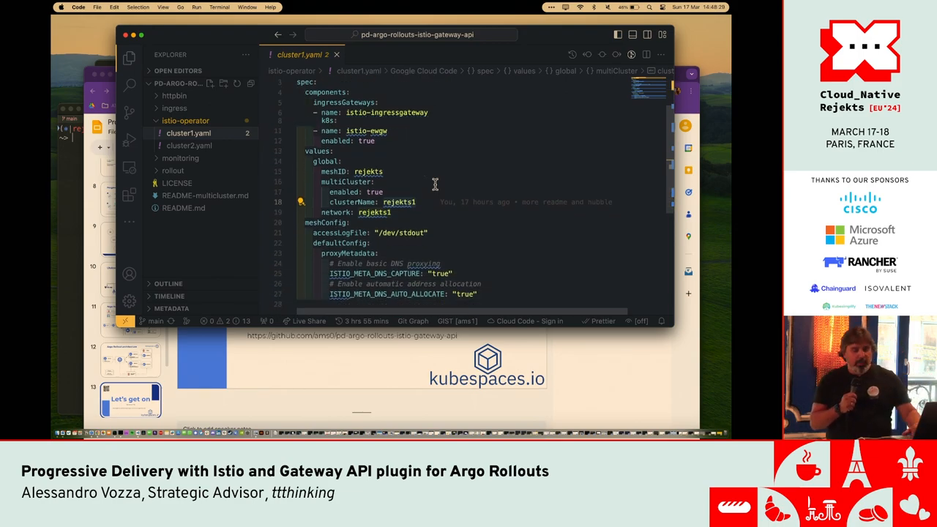
pyautogui.scroll(-3)
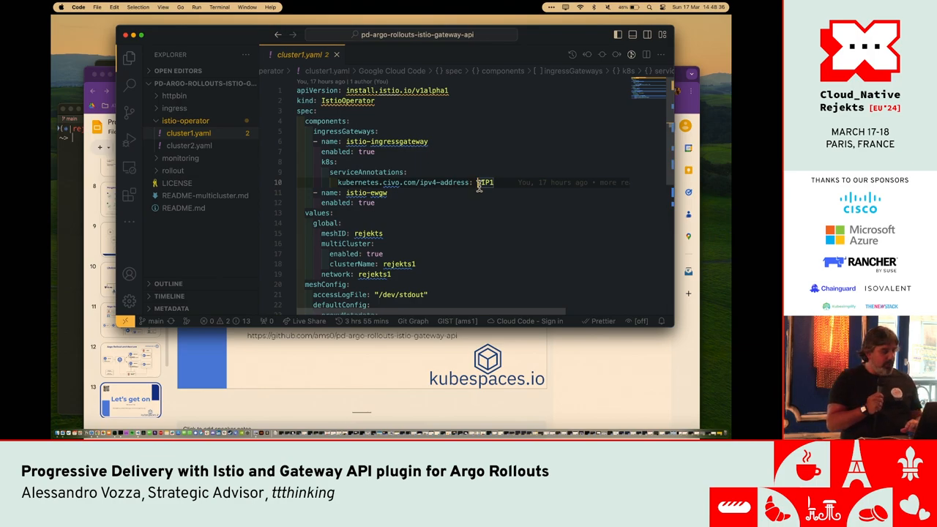
pyautogui.moveTo(237, 76)
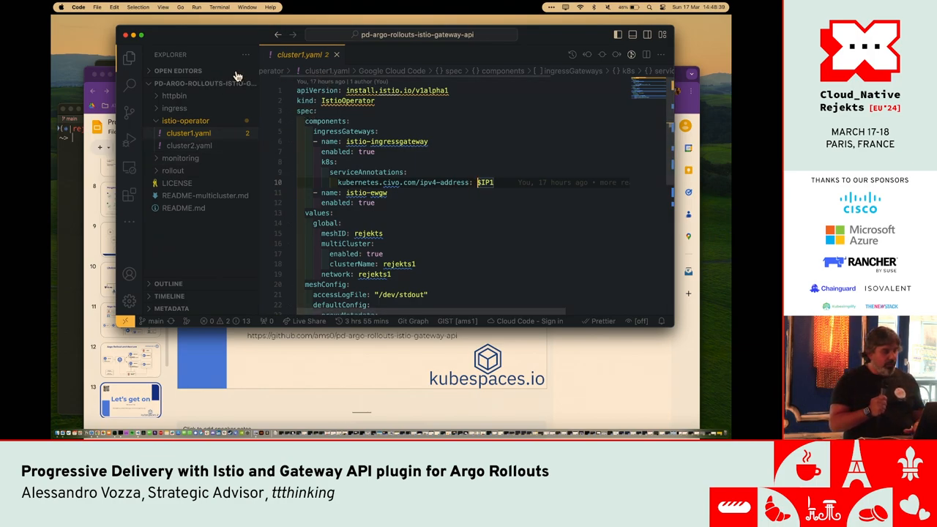
pyautogui.click(183, 208)
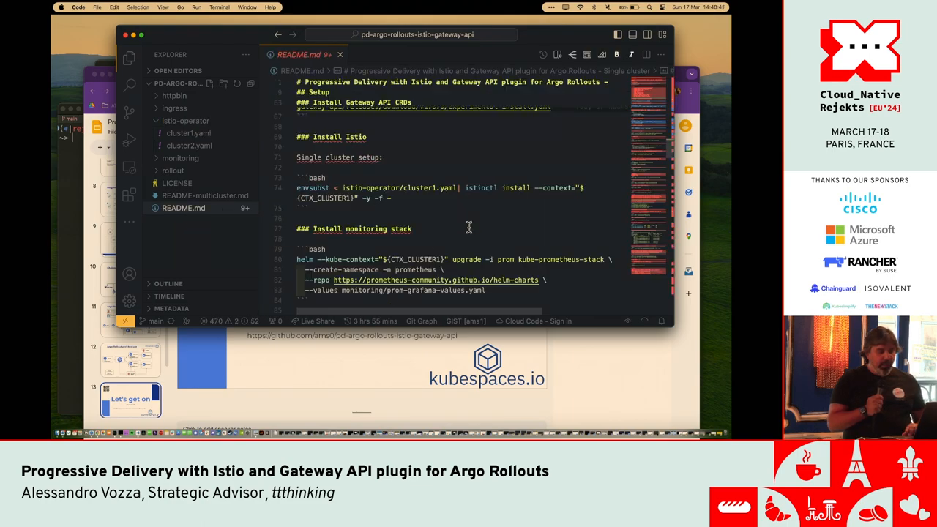
# Step: Run kg svc -n istio-system istio-ingressgateway to show the LoadBalancer, then return to the editor
pyautogui.scroll(-3)
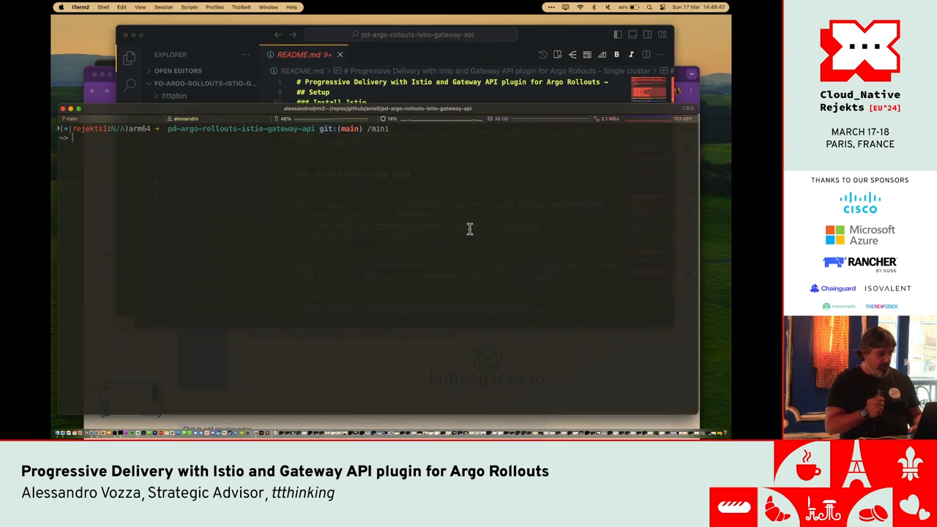
pyautogui.write('kg svc -n istio-system istio-ingressgateway')
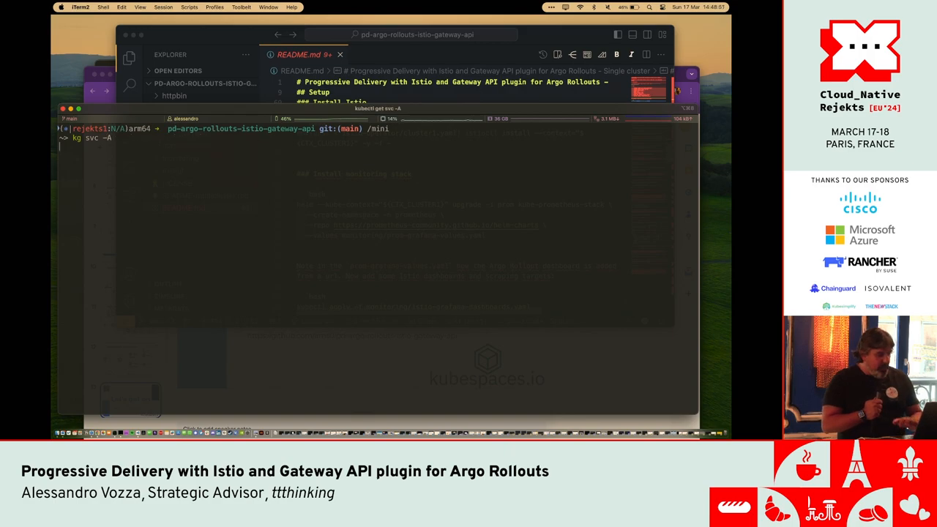
pyautogui.press('Return')
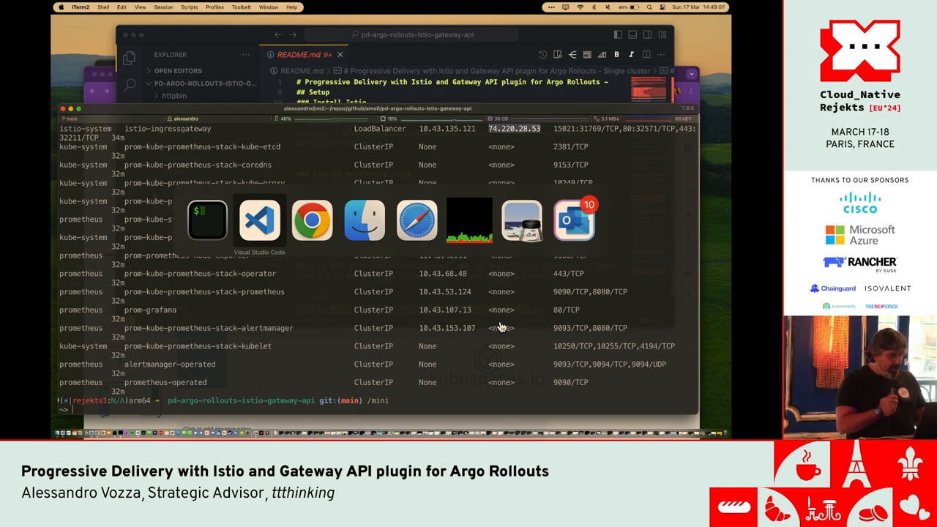
pyautogui.click(259, 219)
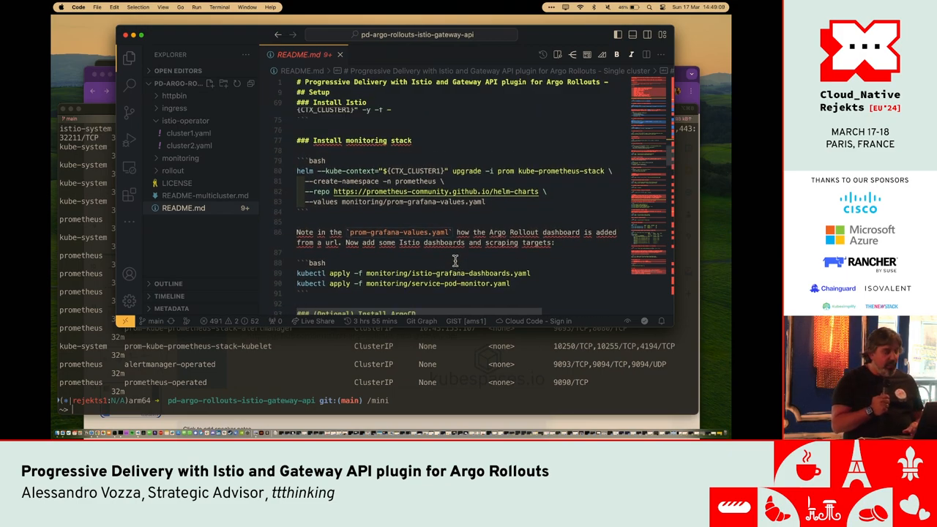
pyautogui.moveTo(401, 205)
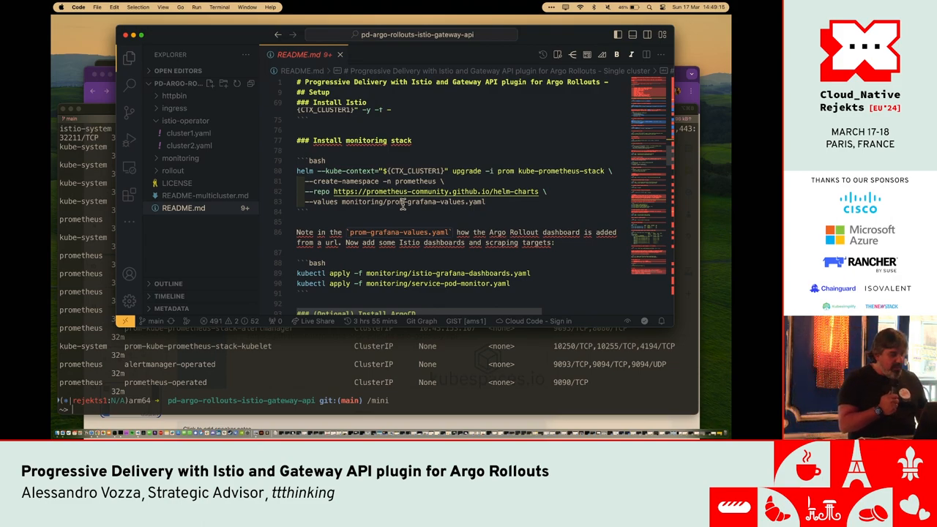
# Step: Run kgpoall -n prometheus in the terminal to check the monitoring pods are Running
pyautogui.press('cmd+tab')
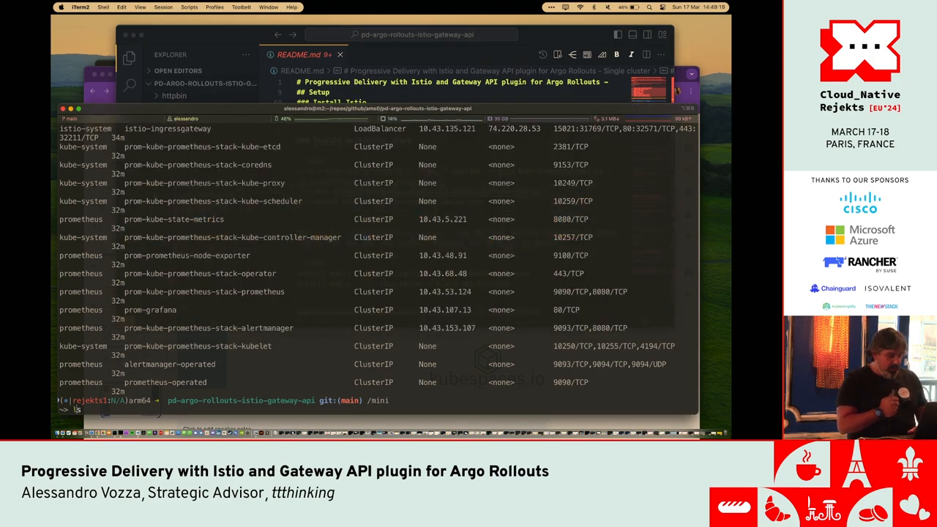
pyautogui.write('kgpoall')
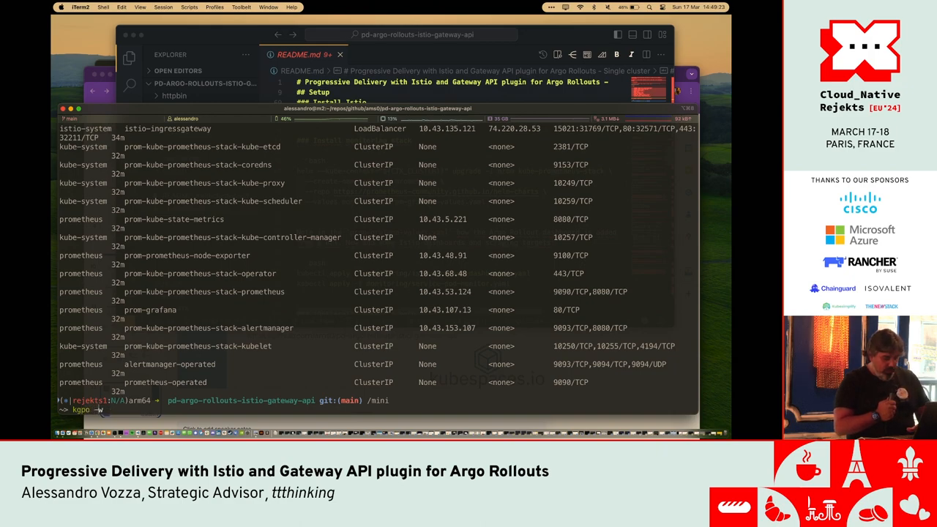
pyautogui.write('-n prometheus')
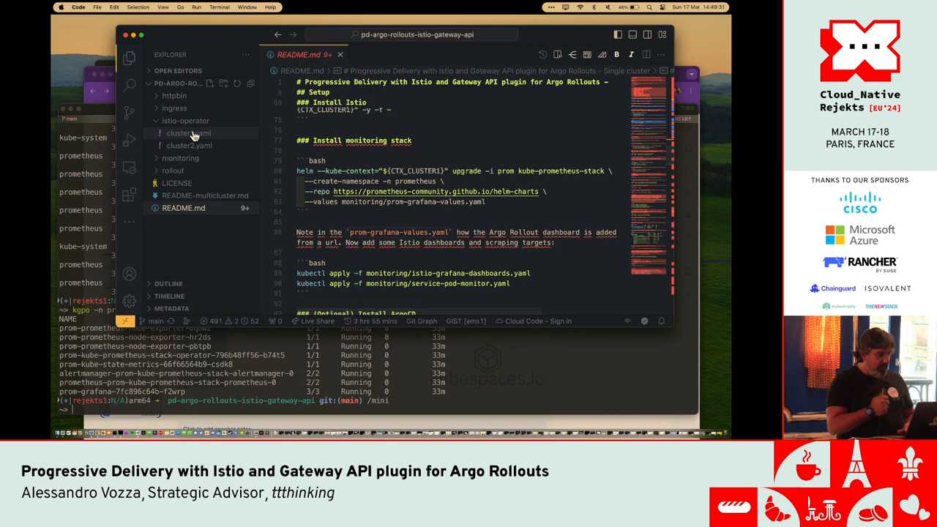
# Step: Open monitoring/prom-grafana-values.yaml and scroll to the dashboards section with the Argo Rollouts URL
pyautogui.click(180, 158)
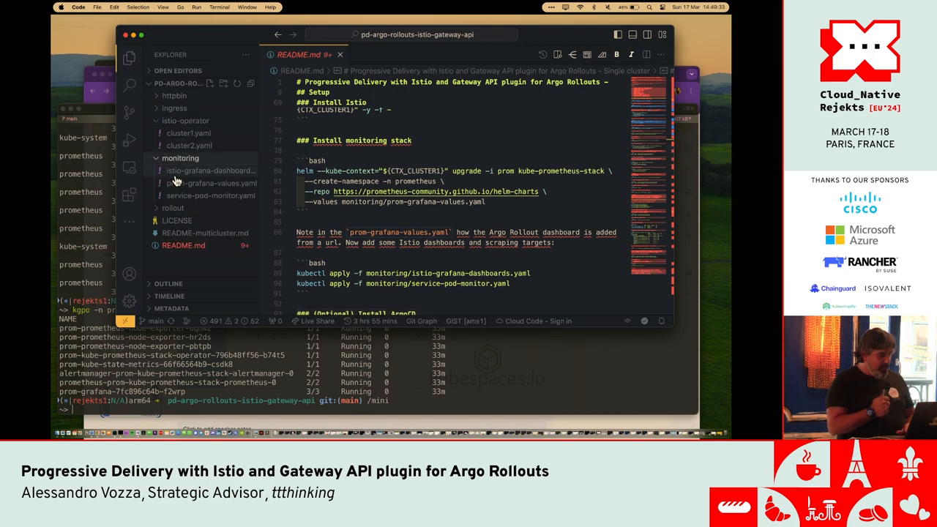
pyautogui.click(211, 183)
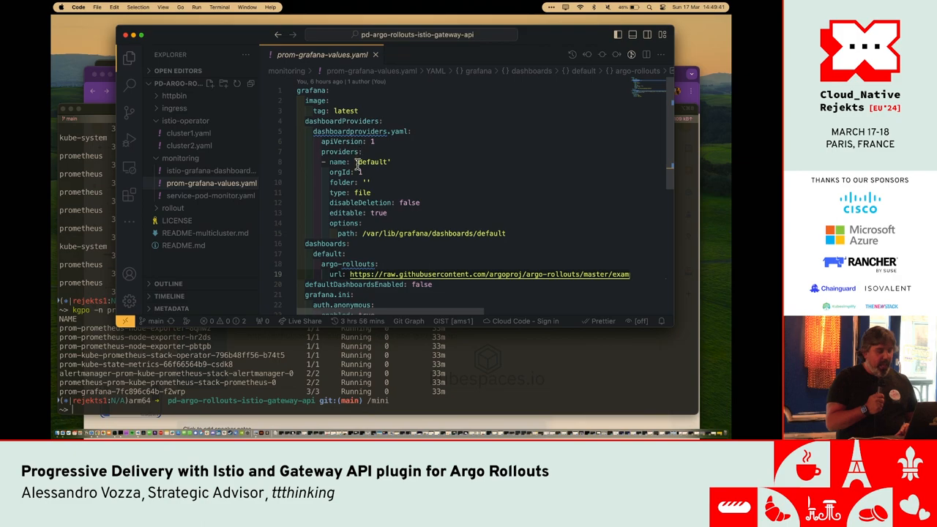
pyautogui.scroll(-3)
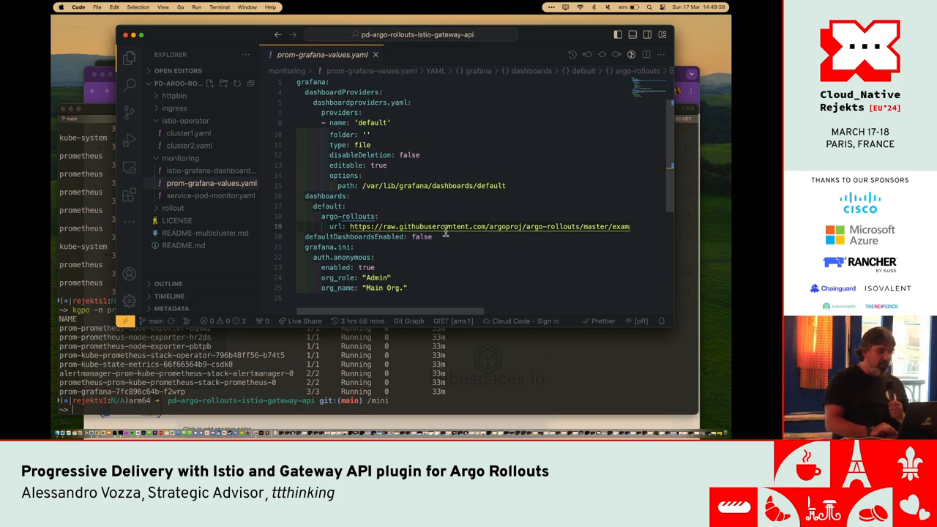
pyautogui.moveTo(451, 284)
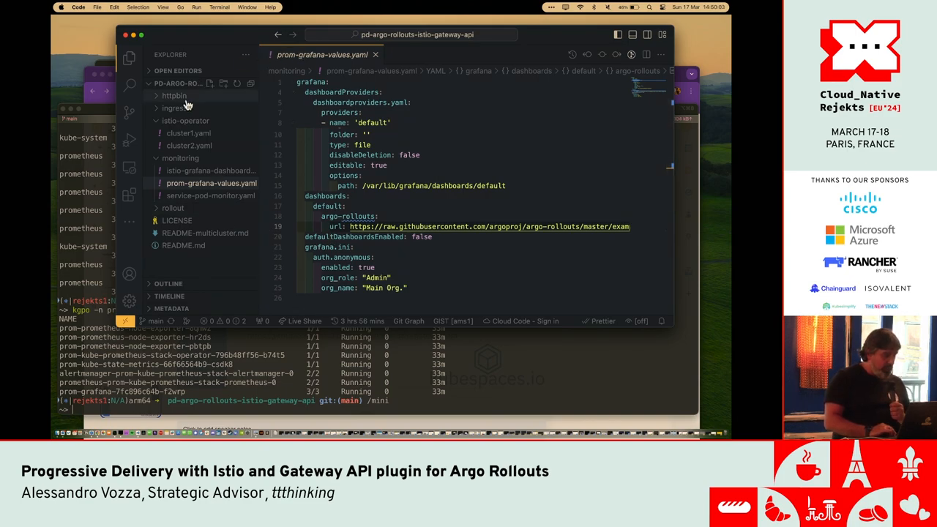
# Step: Apply the Istio Grafana dashboard and service monitor manifests in the terminal, then clear it
pyautogui.click(184, 246)
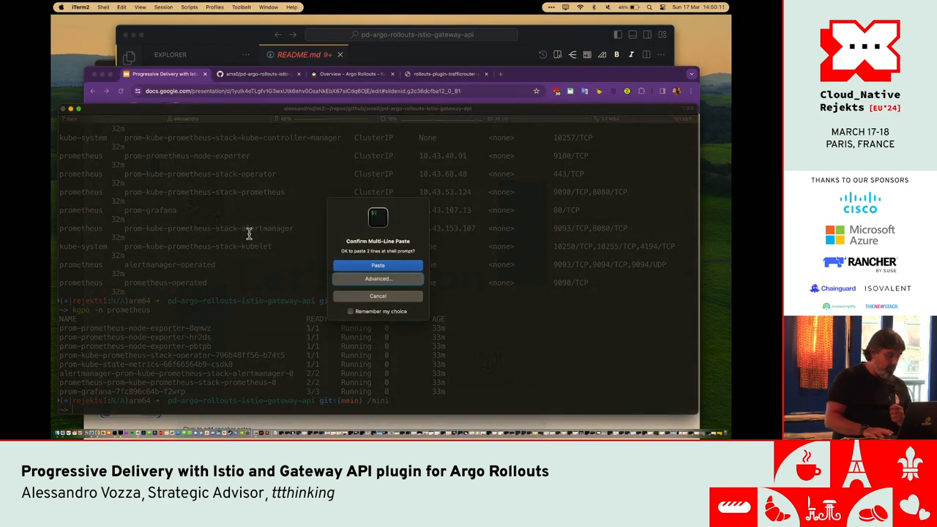
pyautogui.click(377, 265)
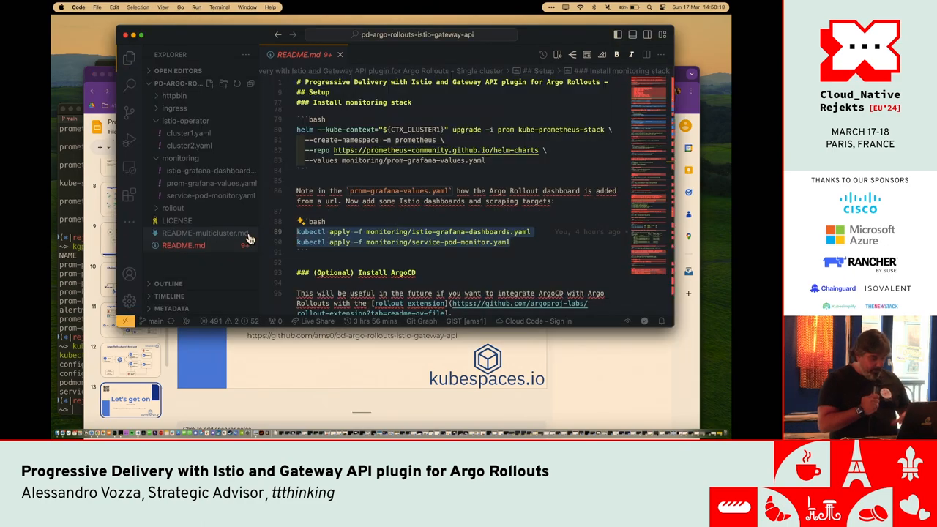
pyautogui.scroll(-3)
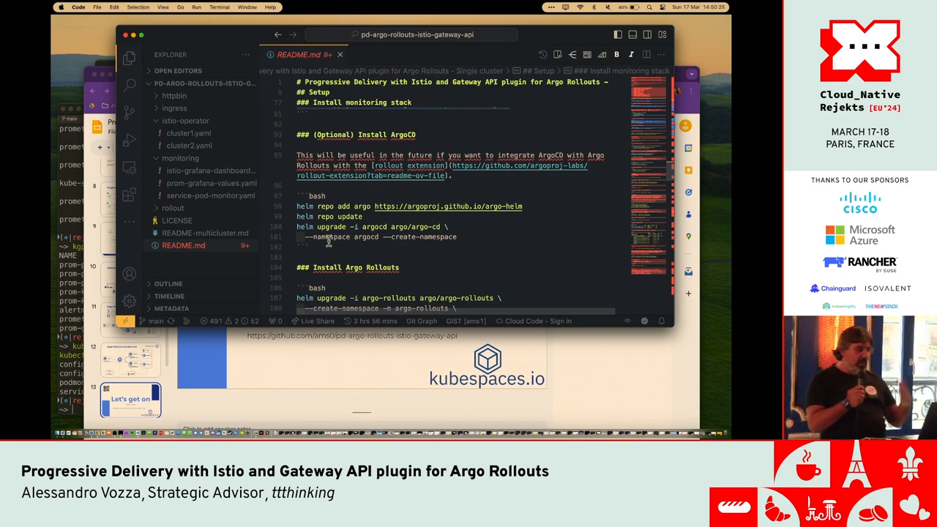
pyautogui.scroll(-3)
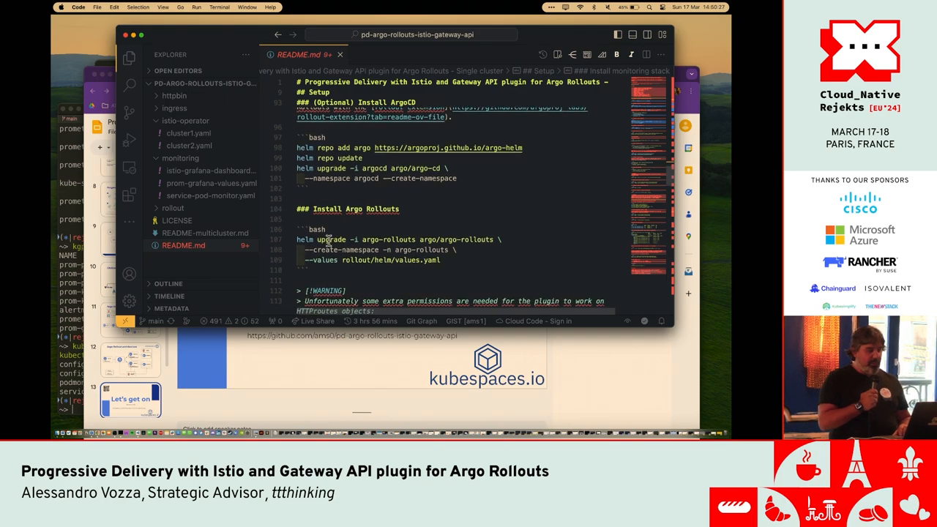
pyautogui.scroll(-3)
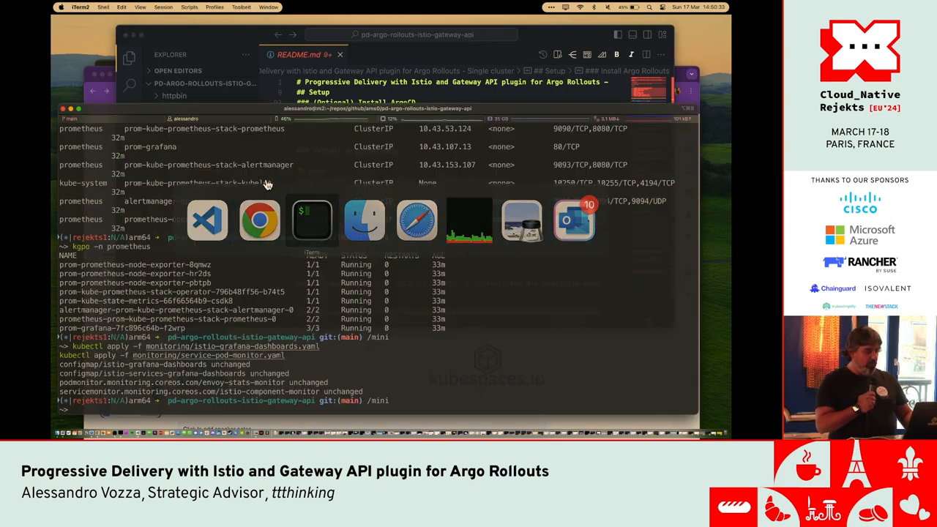
pyautogui.write('clear')
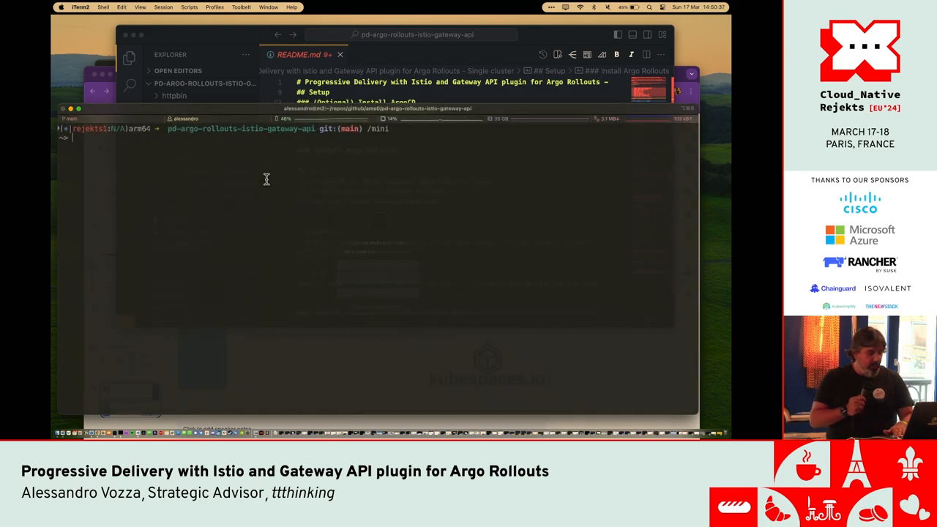
pyautogui.press('Enter')
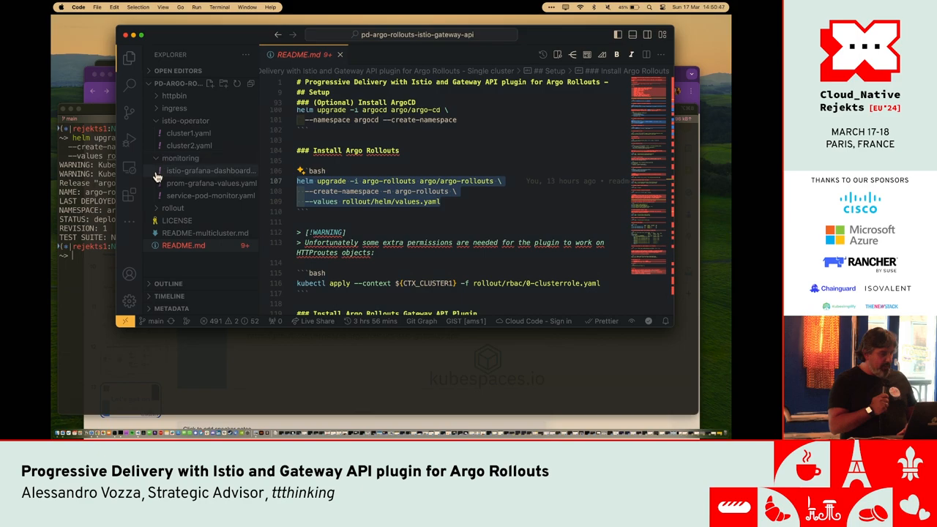
# Step: Expand the rollout folder and its helm chart folder in the Explorer
pyautogui.click(173, 208)
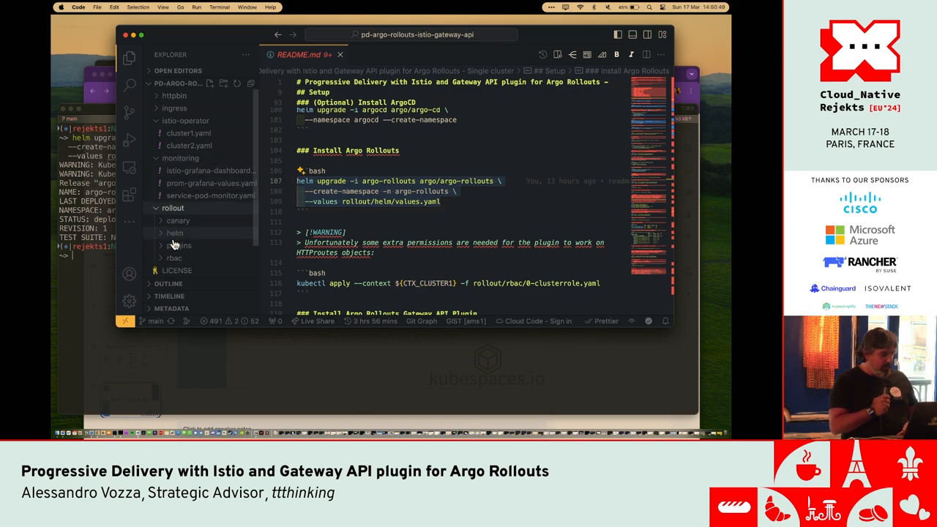
pyautogui.click(190, 246)
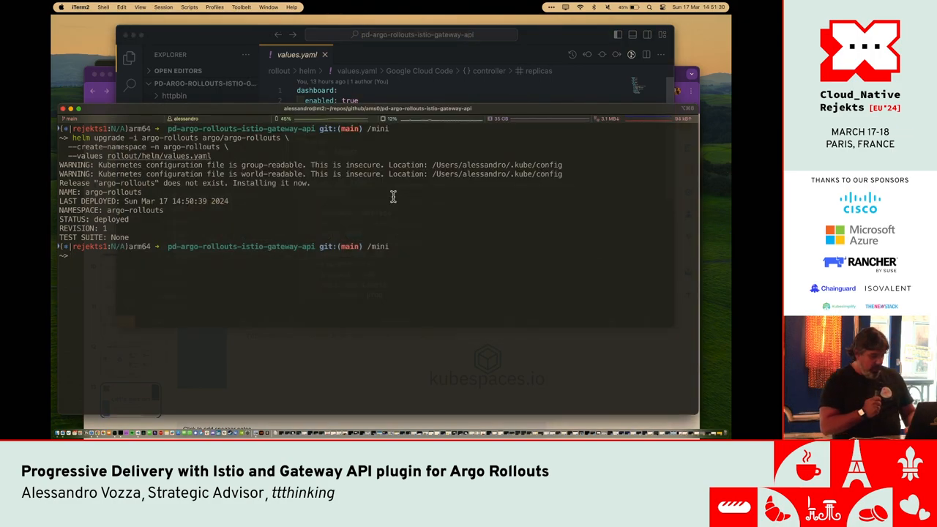
# Step: Show the argo-rollouts servicemonitor as YAML and discard the recalled grafana pod command
pyautogui.write('kg servicemonitor -n argo-rollouts argo-rollouts -o yaml')
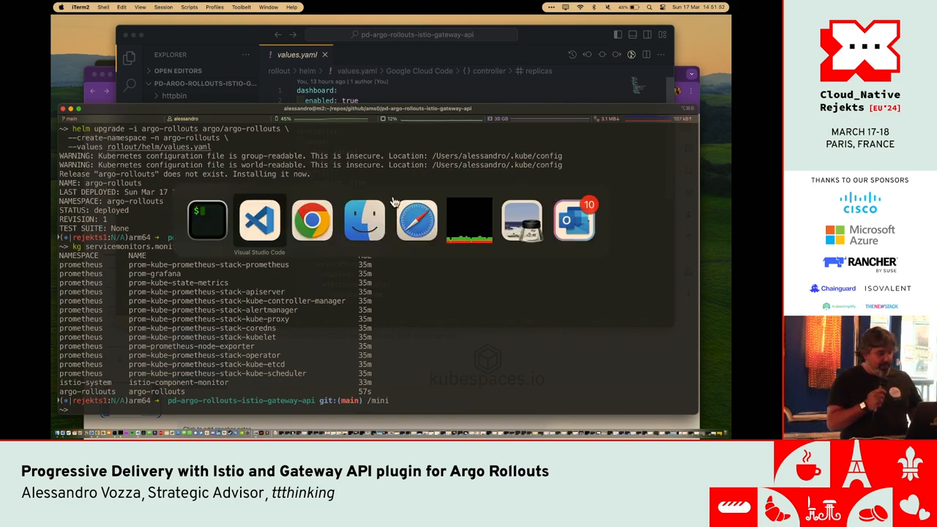
pyautogui.click(259, 220)
pyautogui.write('kg servicemonitors.monitoring.coreos.com -A')
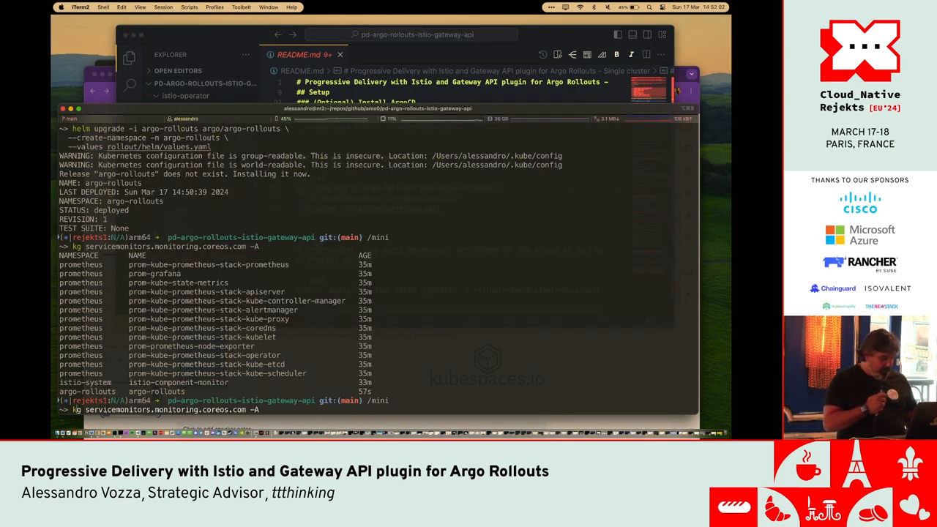
pyautogui.write('kg po -n prometheus prom-grafana-7fc896c64b-dlpqg -o yaml')
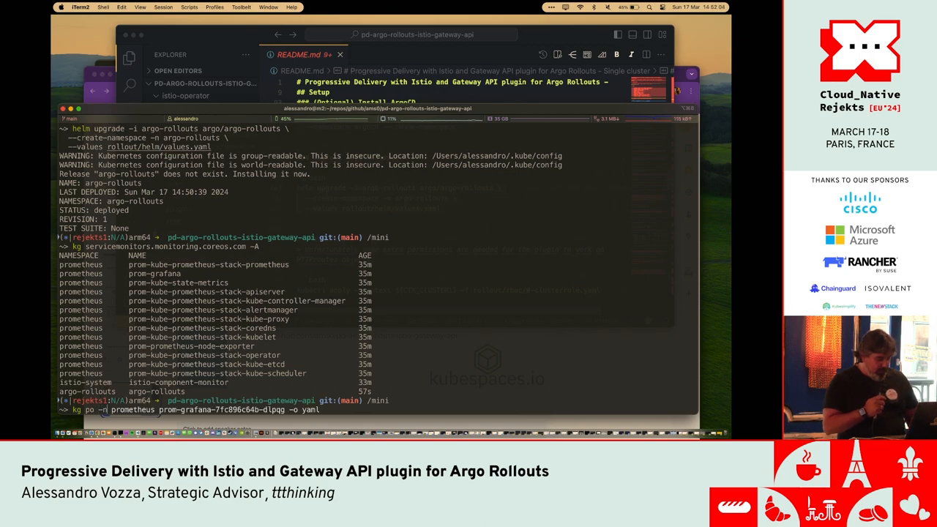
pyautogui.press('ctrl+u')
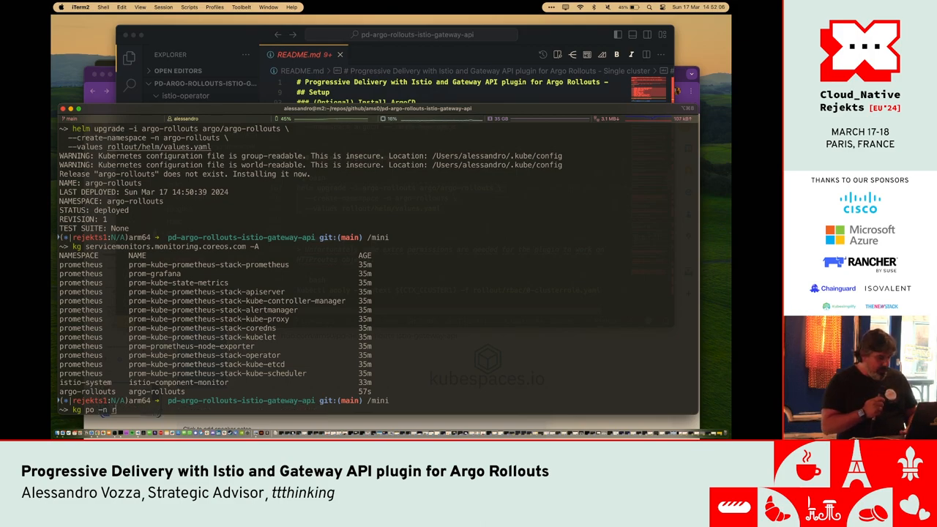
# Step: Check the argo-rollouts pods, then apply rollout/rbac/0-clusterrole.yaml for the gateway controller
pyautogui.write('ro')
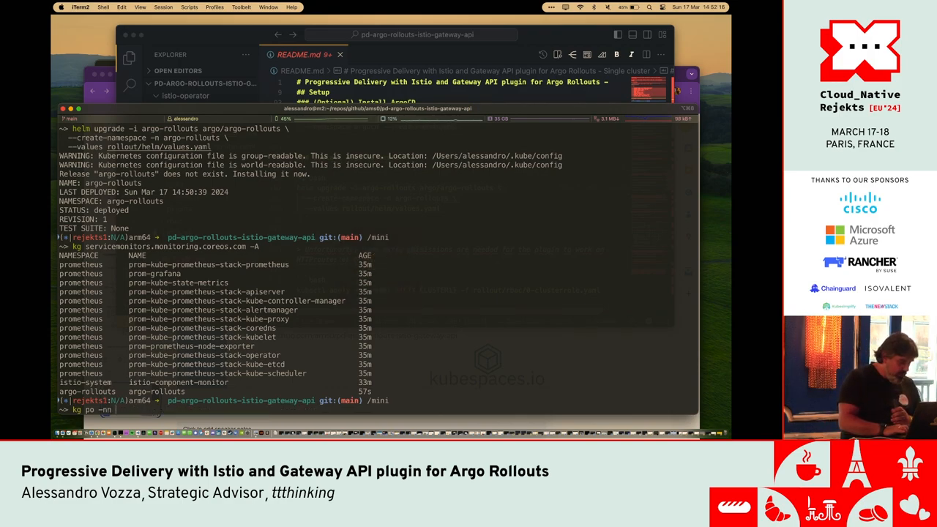
pyautogui.write('rol')
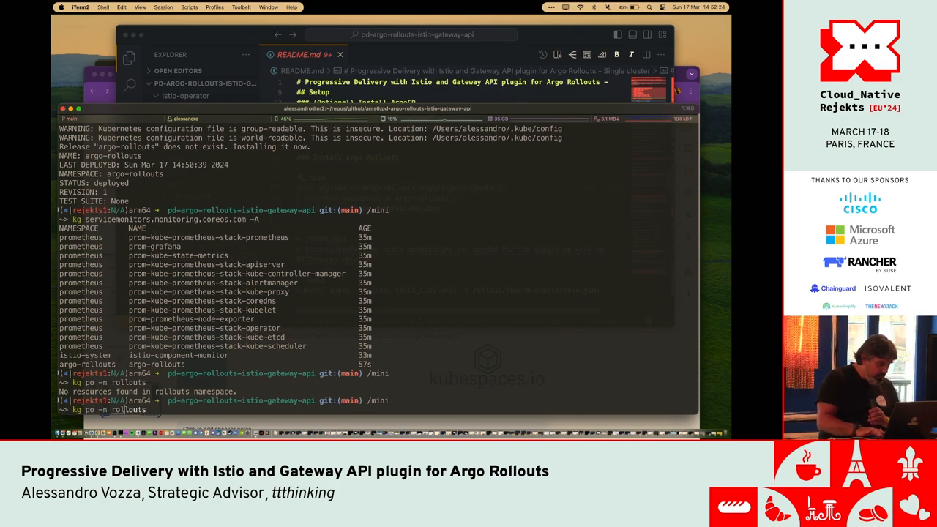
pyautogui.write('arfo')
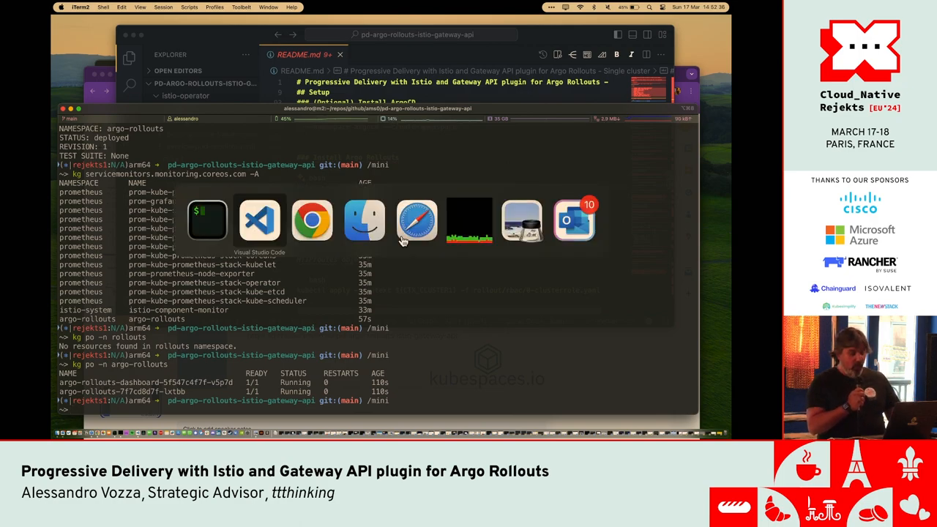
pyautogui.click(259, 219)
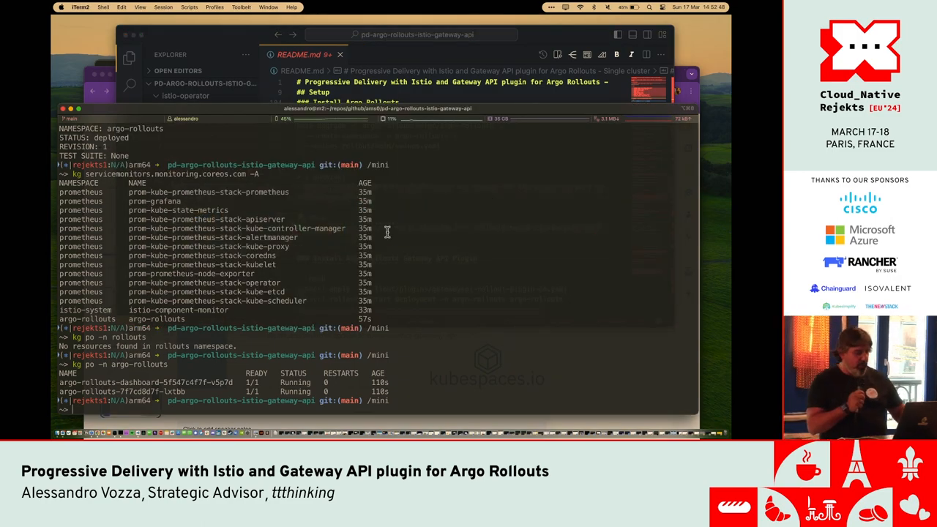
pyautogui.write('kubectl apply --context ${CTX_CLUSTER1} -f rollout/rbac/0-clusterrole.yaml')
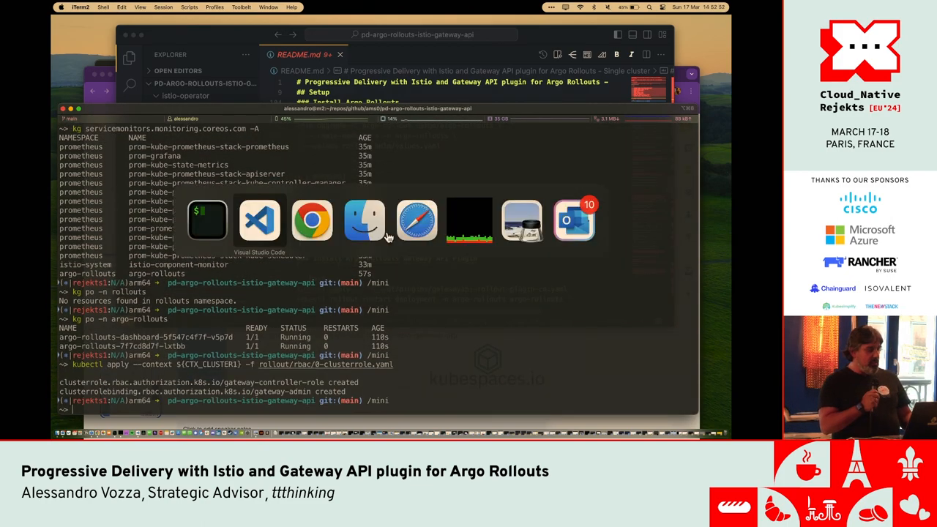
# Step: Review 0-clusterrole.yaml under rollout/rbac, then return to README.md
pyautogui.click(259, 220)
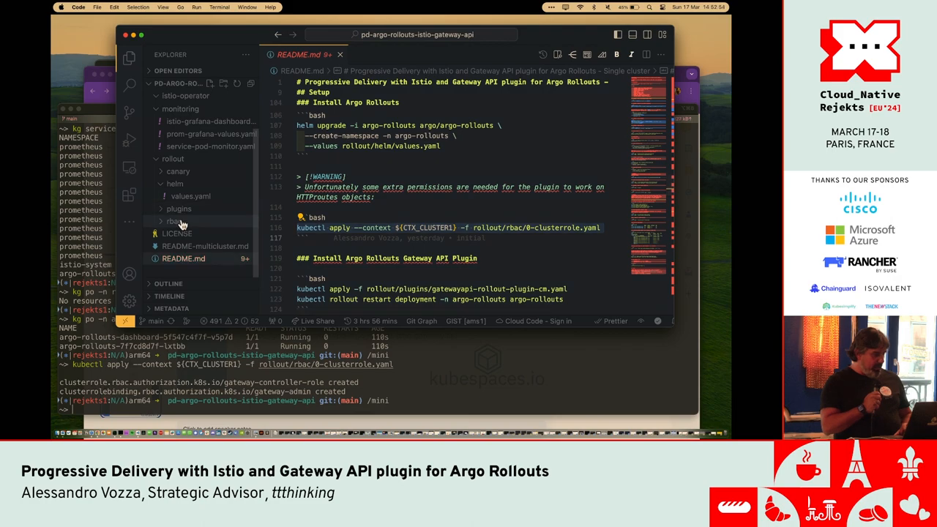
pyautogui.click(192, 220)
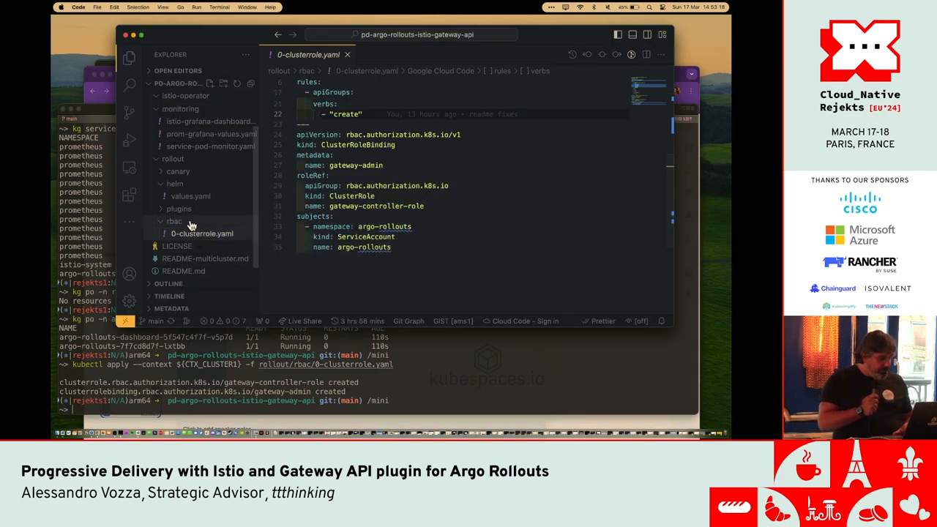
pyautogui.moveTo(196, 274)
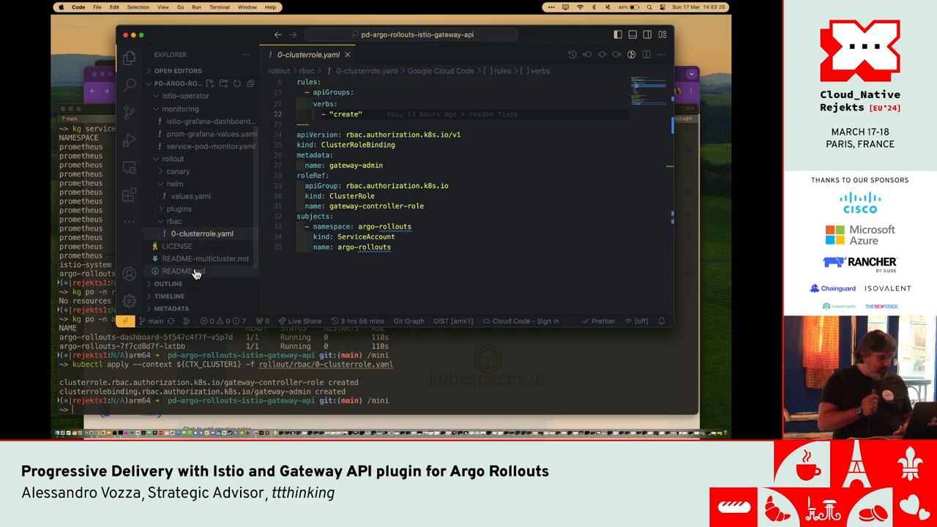
pyautogui.click(183, 271)
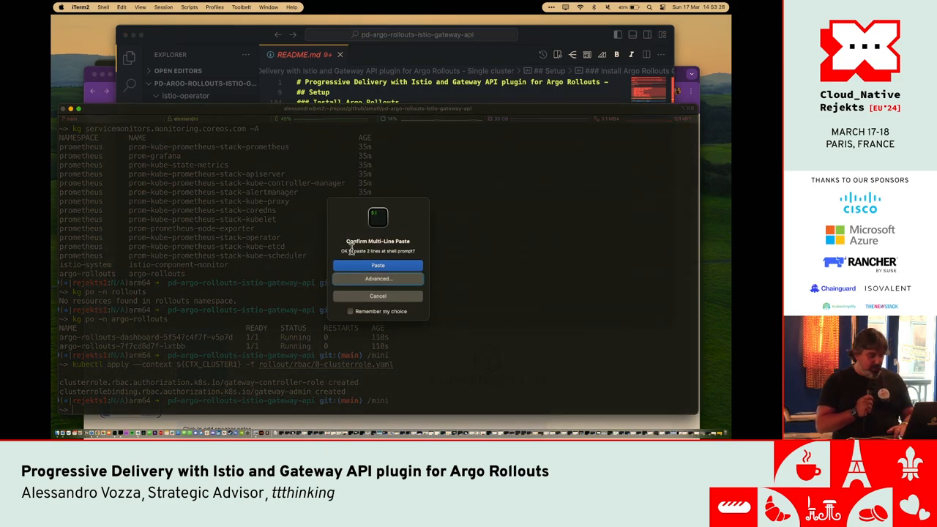
# Step: Apply the gateway plugin configmap and restart, then deploy the sample app with kubectl apply -f httpbin/
pyautogui.click(378, 265)
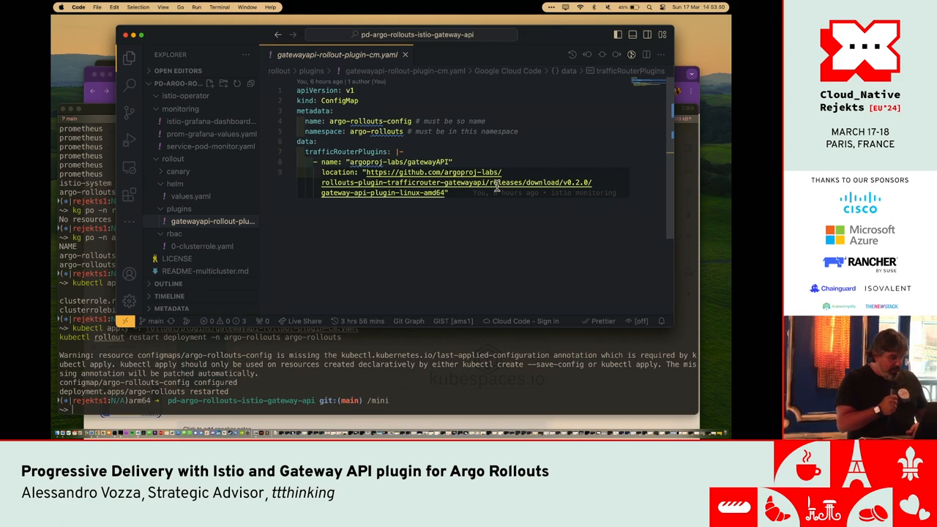
pyautogui.click(184, 257)
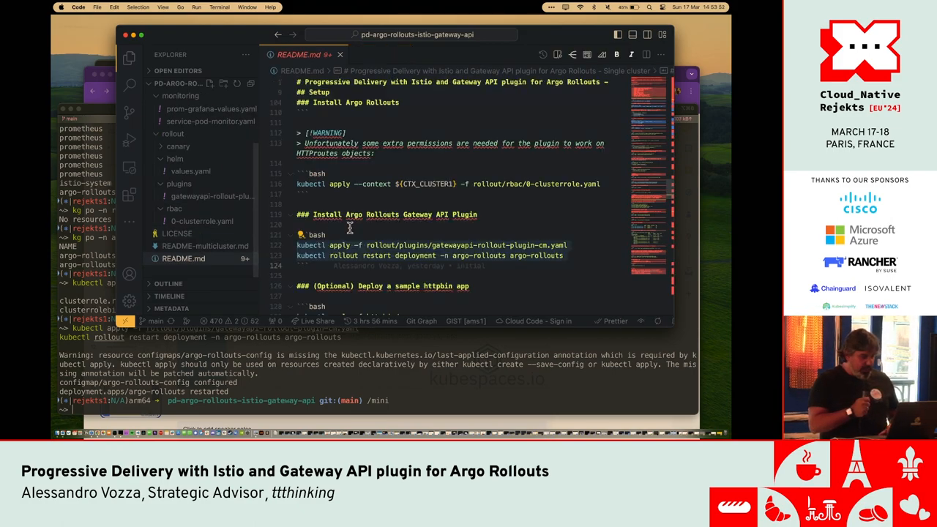
pyautogui.scroll(-3)
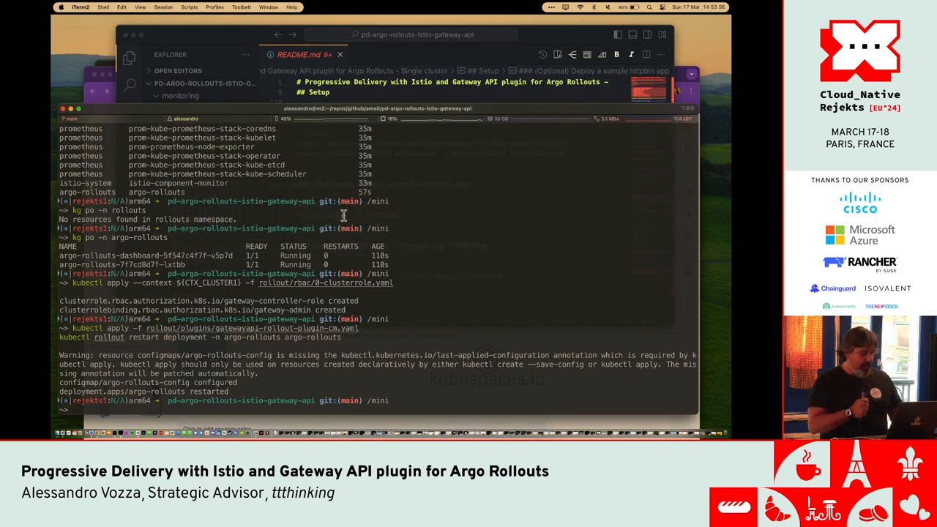
pyautogui.write('kubectl apply -f httpbin/')
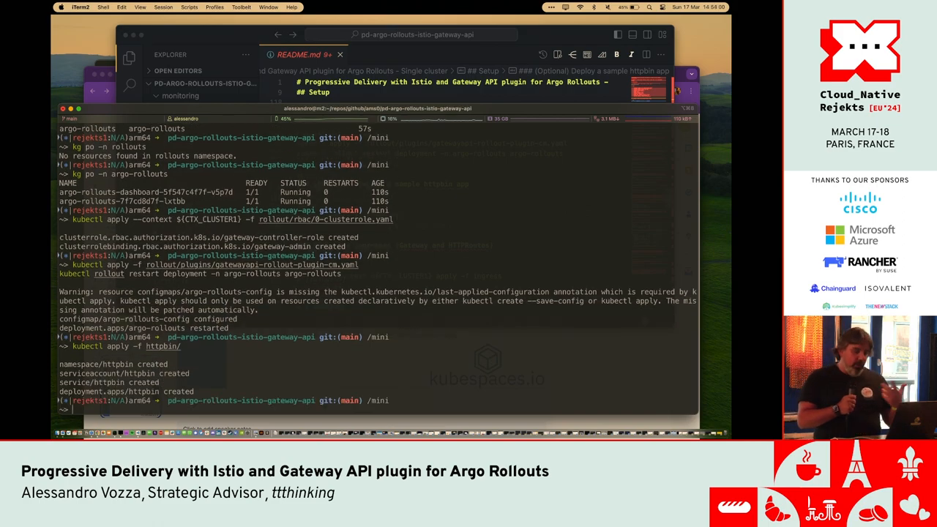
pyautogui.press('cmd+tab')
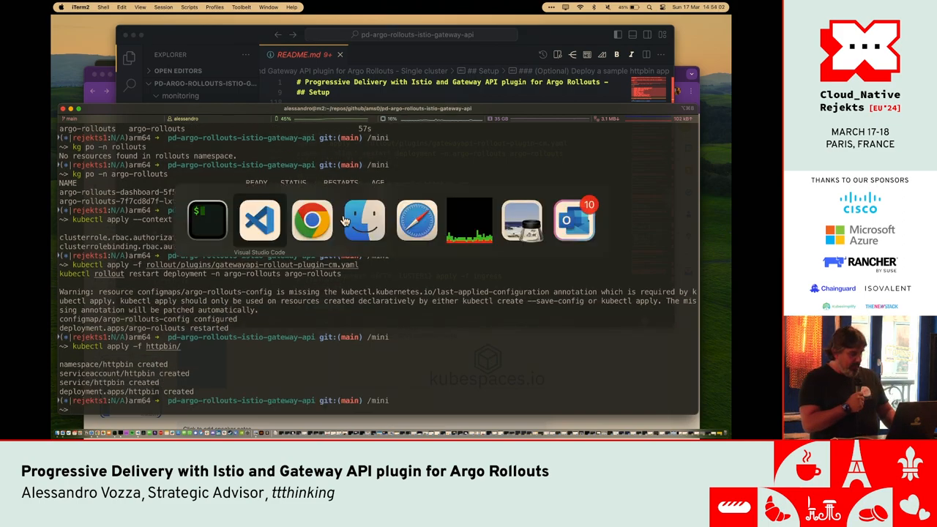
# Step: Apply the ingress folder to create the gateway and HTTPRoute manifests
pyautogui.click(259, 220)
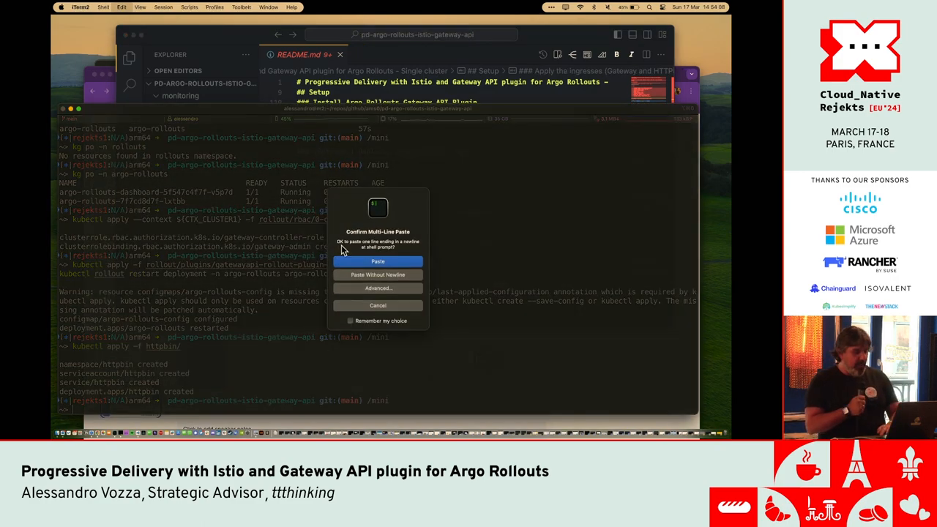
pyautogui.click(378, 261)
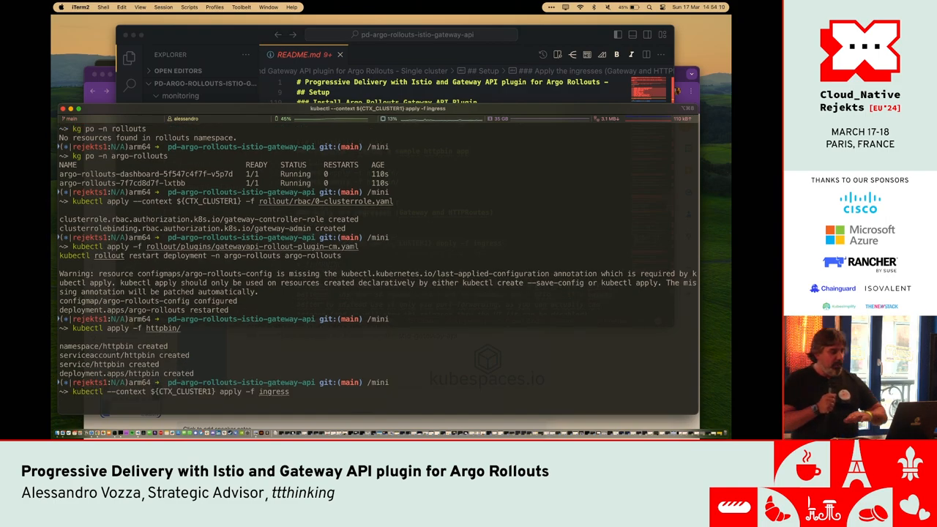
pyautogui.press('Return')
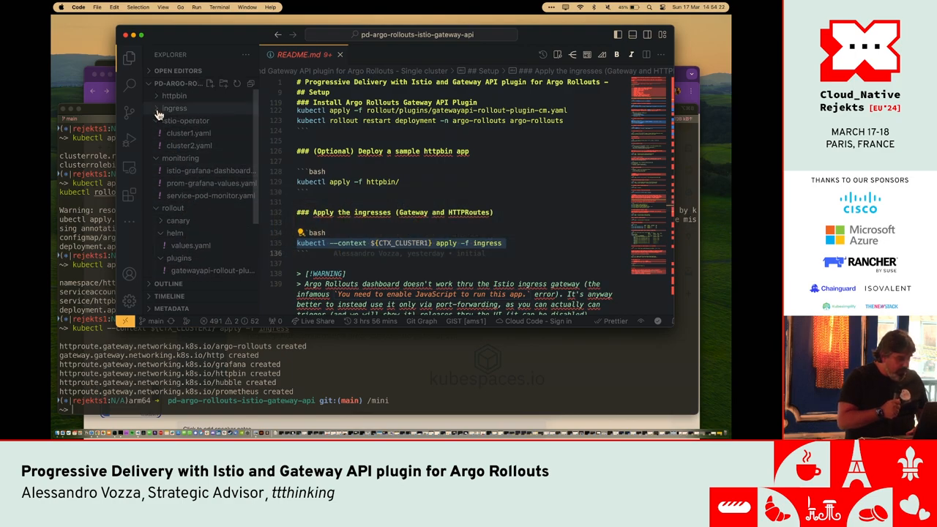
# Step: Review gateway.yaml, grafana.yaml and httpbin.yaml in the ingress folder
pyautogui.click(190, 131)
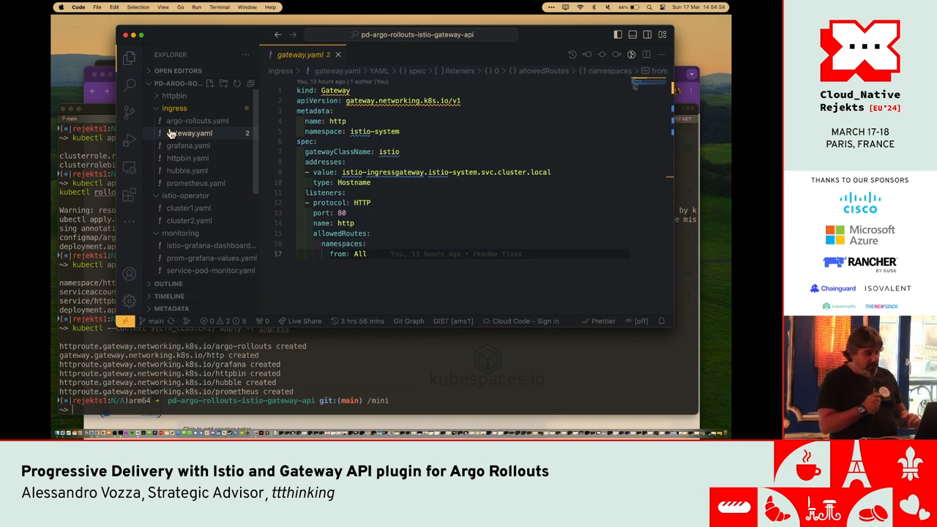
pyautogui.click(188, 145)
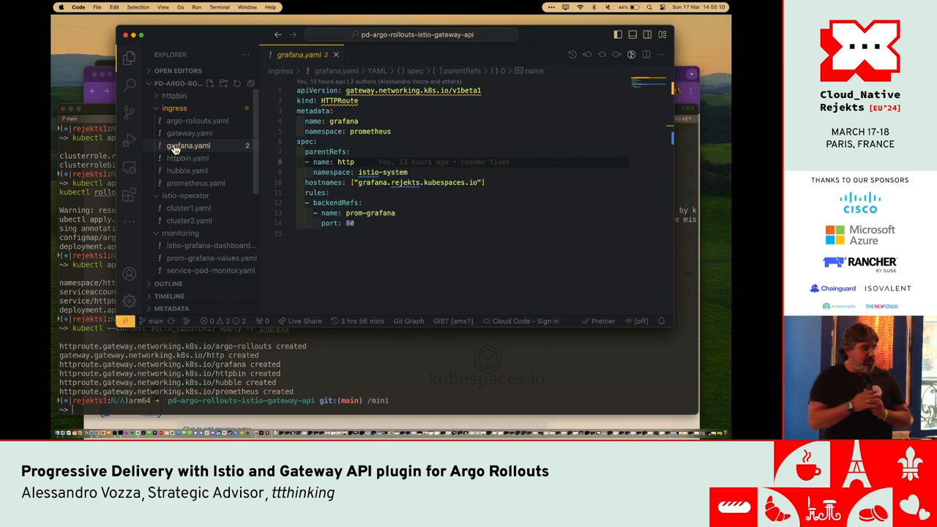
pyautogui.click(188, 158)
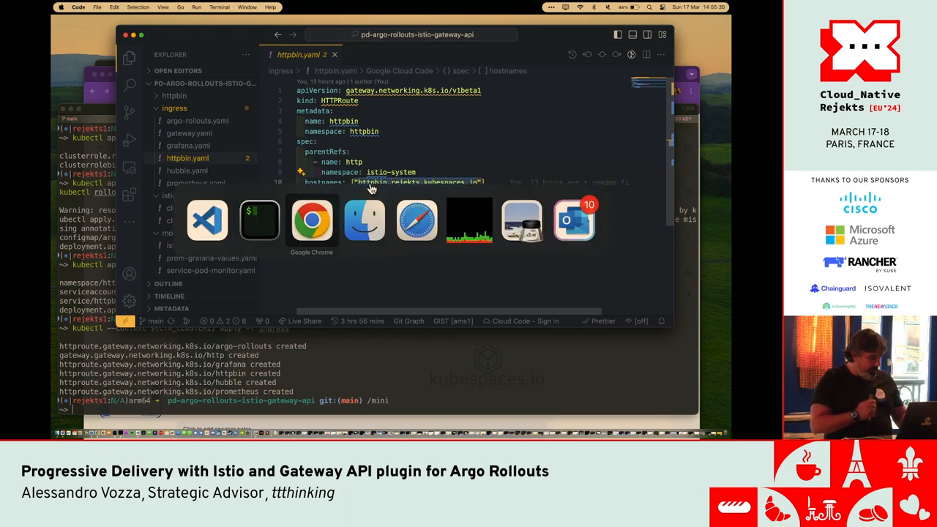
# Step: Load the httpbin endpoint in Safari, then reach Grafana's dashboard list with the Argo Rollouts dashboard
pyautogui.click(310, 219)
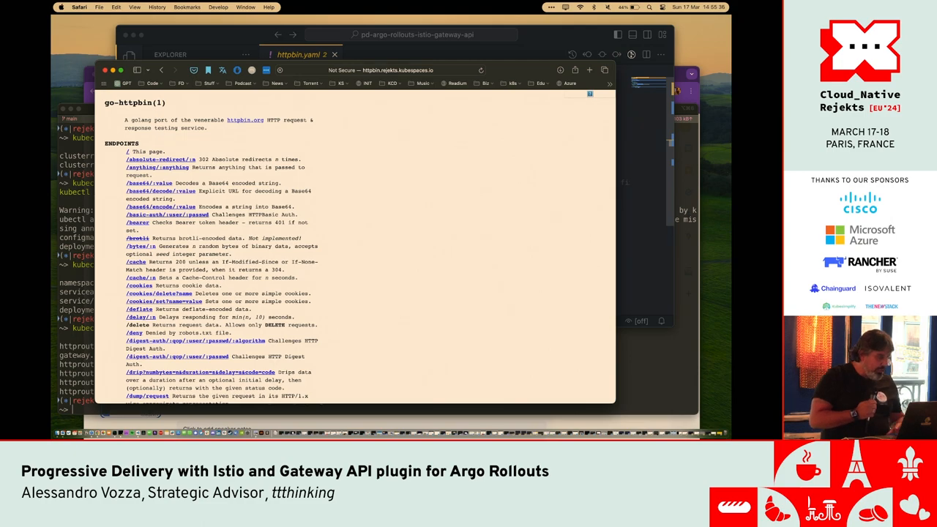
pyautogui.click(380, 70)
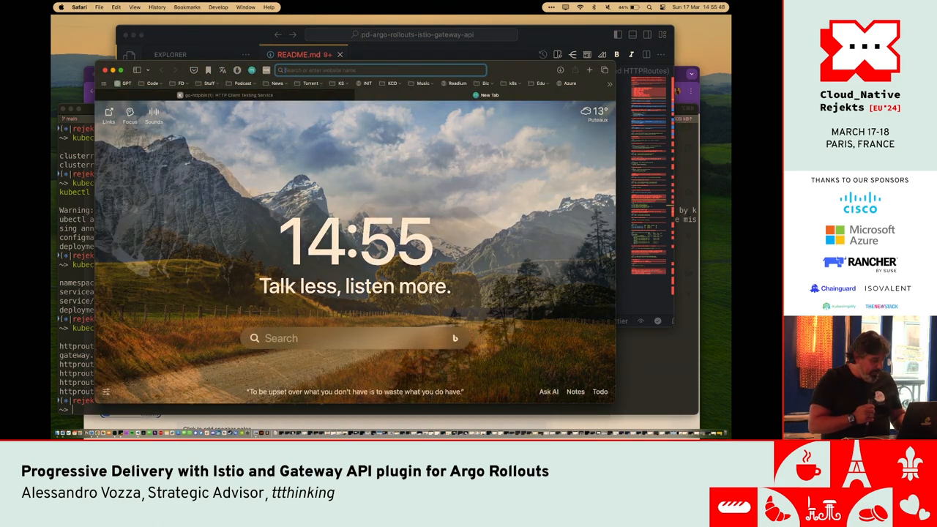
pyautogui.write('gra')
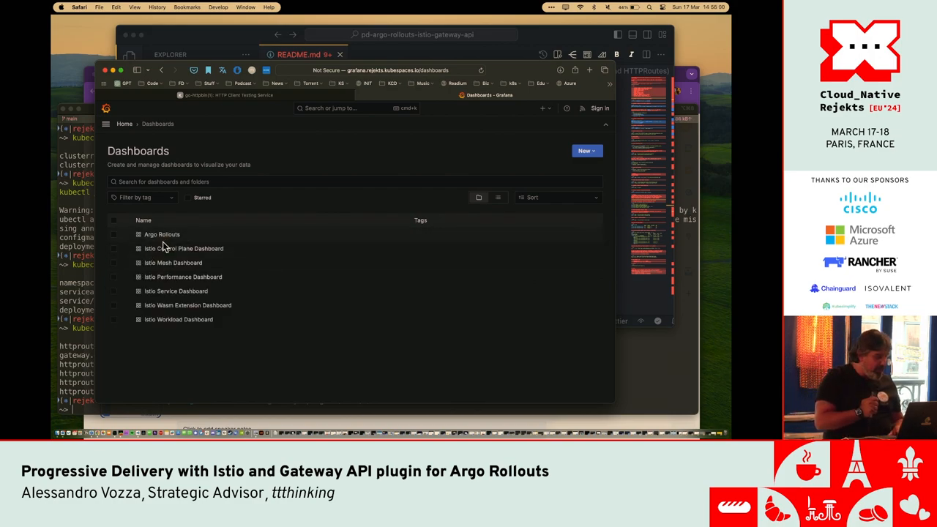
pyautogui.click(161, 234)
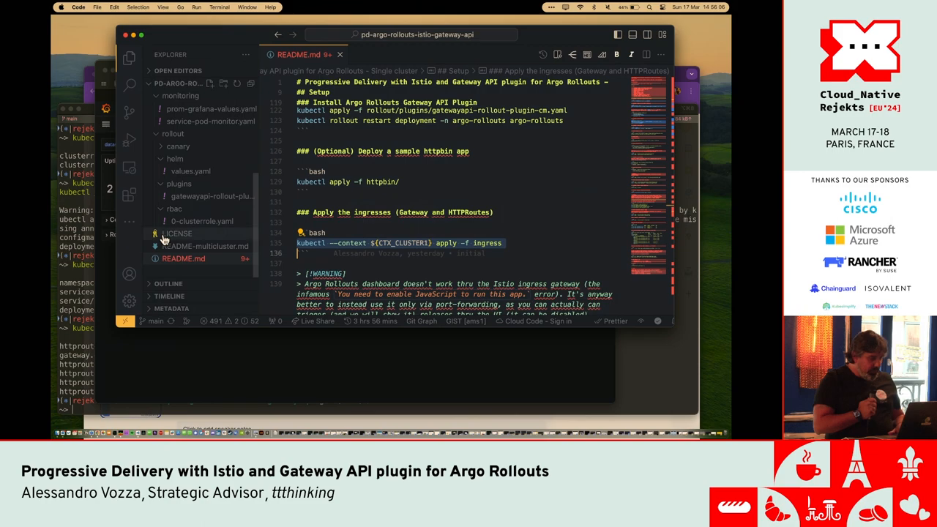
# Step: Read further down the README's canary section and switch applications
pyautogui.scroll(-3)
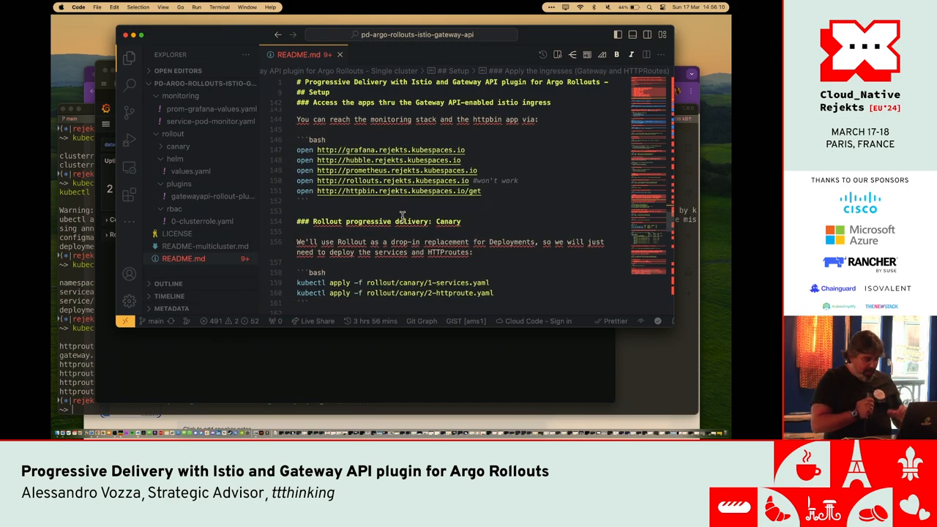
pyautogui.scroll(-3)
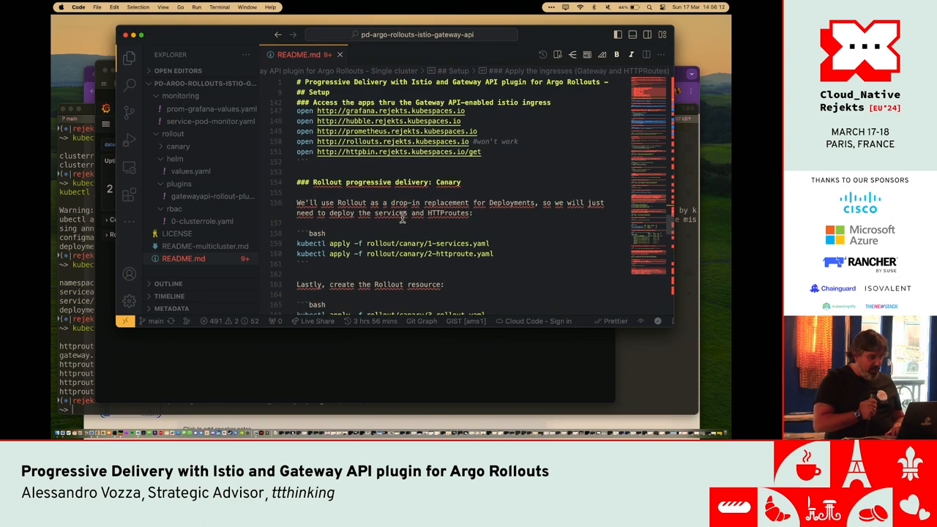
pyautogui.scroll(-3)
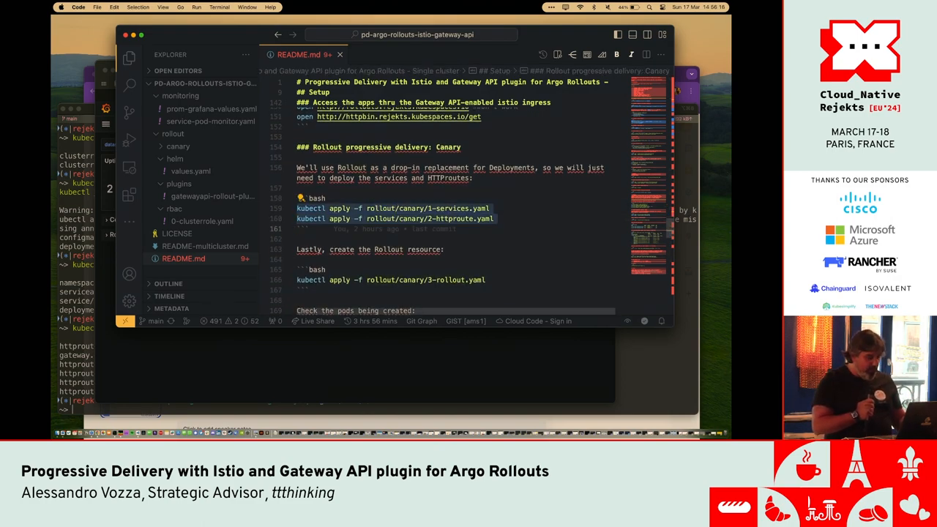
pyautogui.press('cmd+tab')
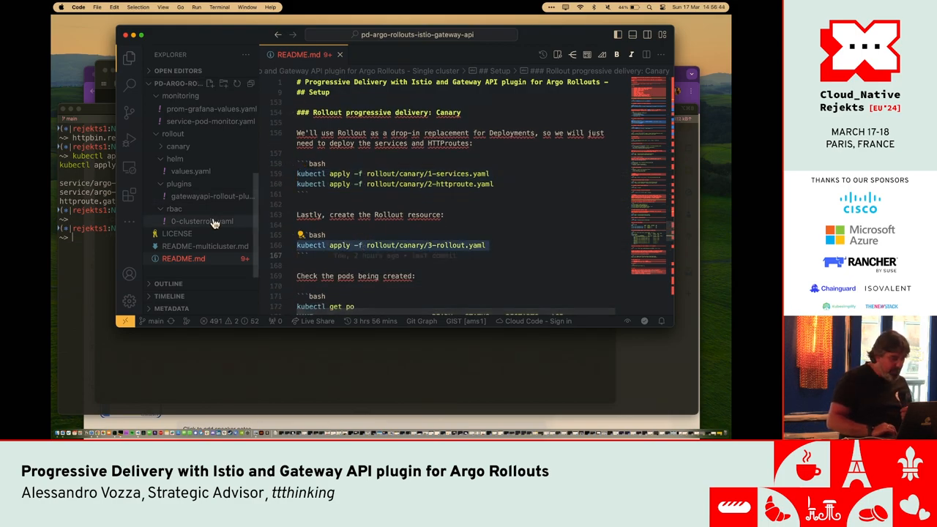
# Step: Review the canary folder's 1-services.yaml, 2-httproute.yaml and 3-rollout.yaml manifests
pyautogui.click(177, 147)
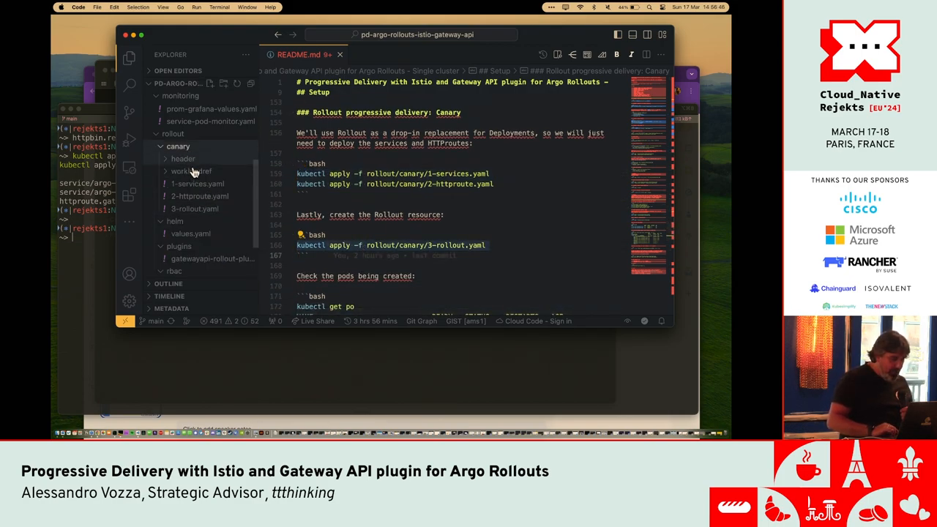
pyautogui.click(198, 184)
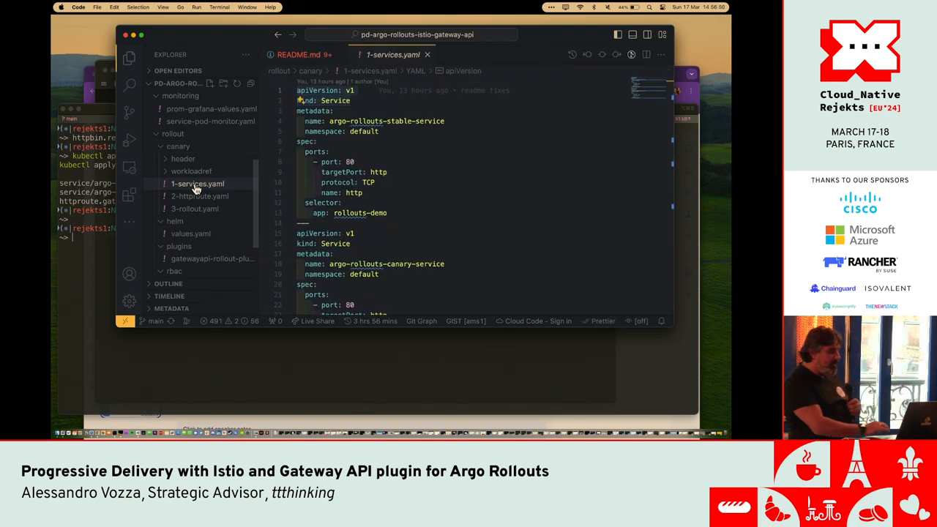
pyautogui.scroll(-3)
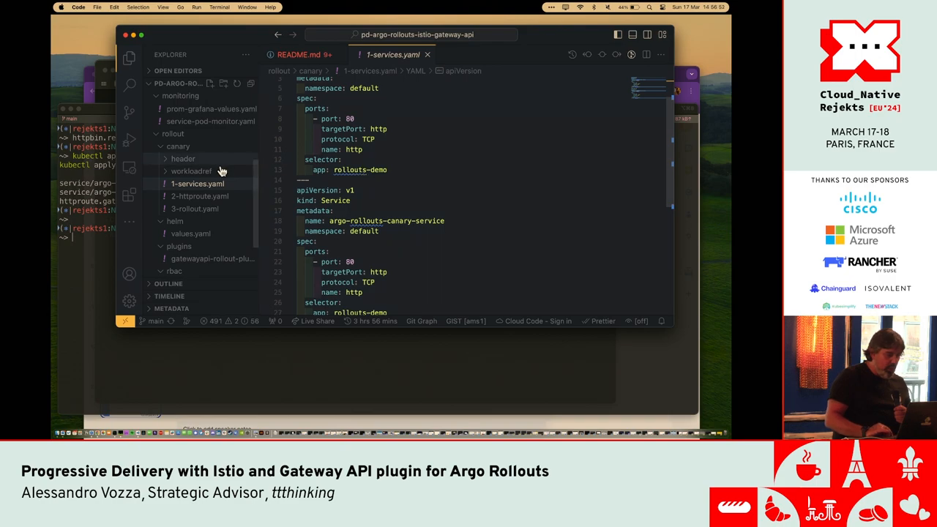
pyautogui.click(199, 196)
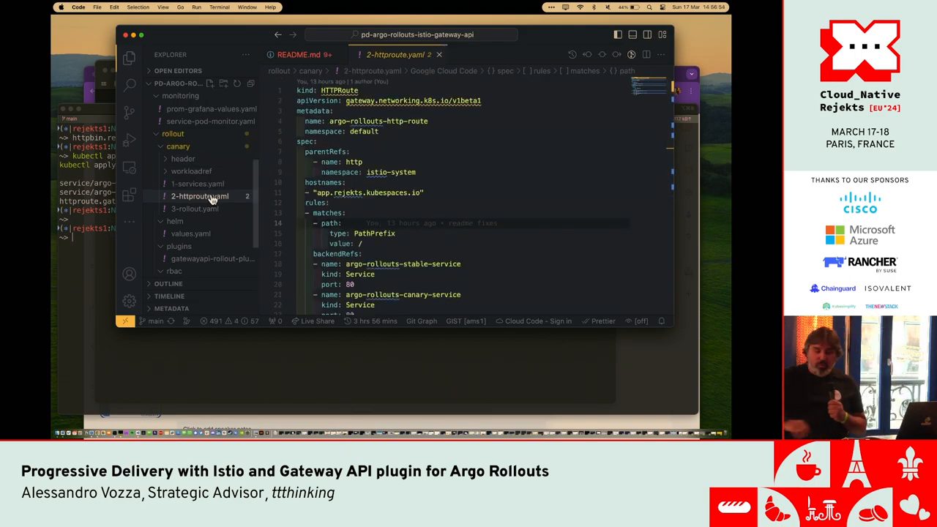
pyautogui.scroll(-3)
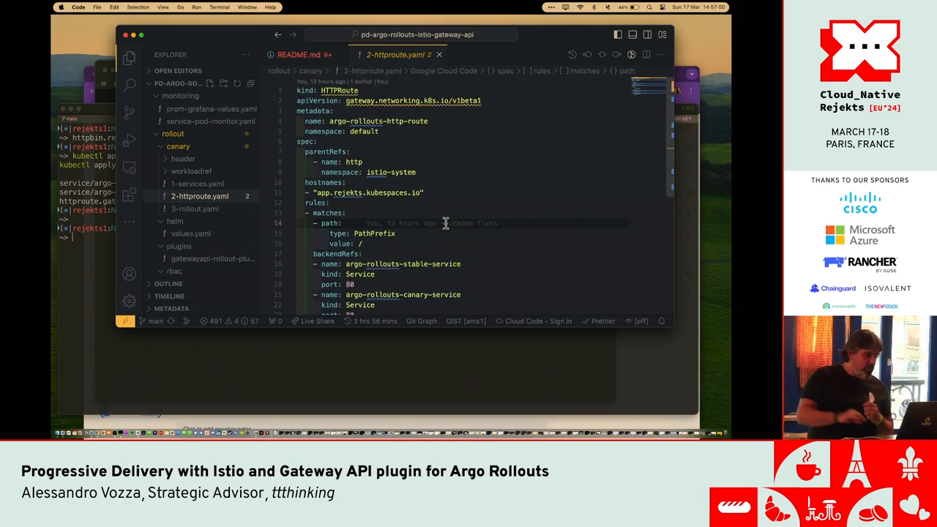
pyautogui.click(195, 208)
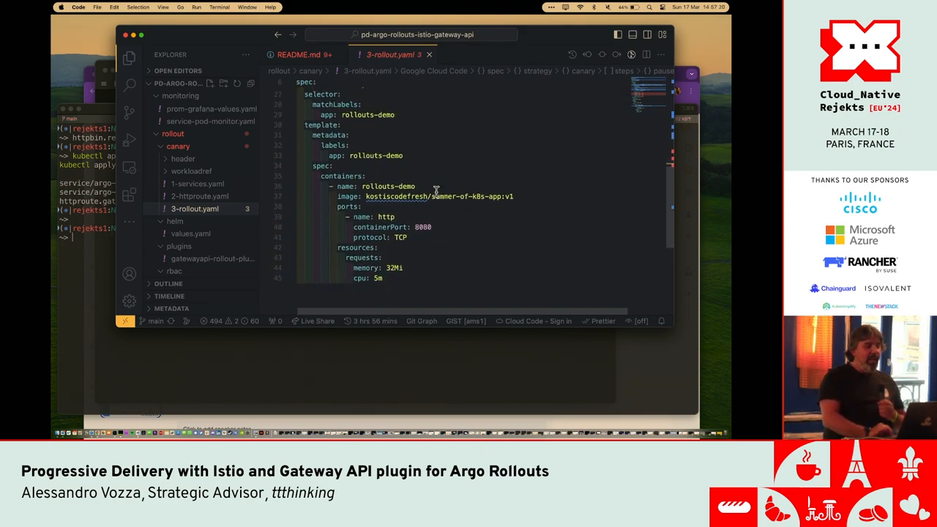
pyautogui.scroll(-3)
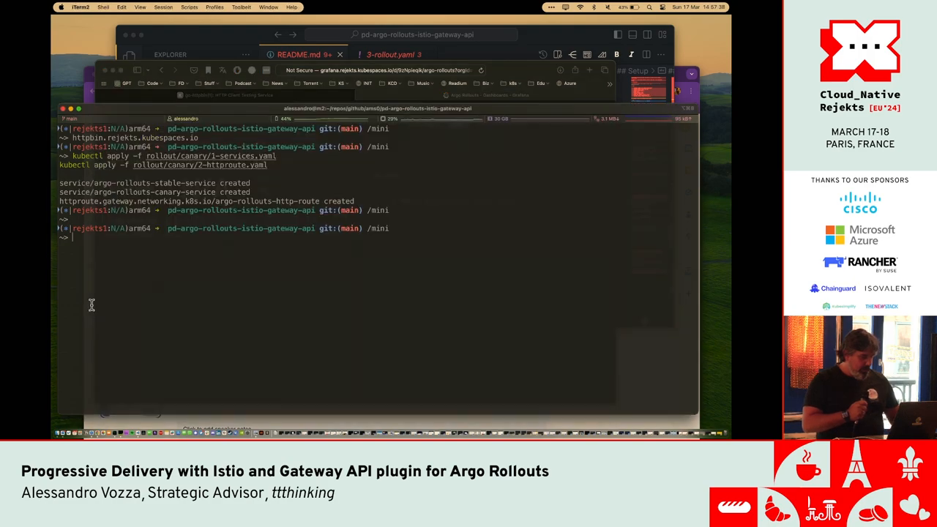
# Step: Apply rollout/canary/3-rollout.yaml, watch rollouts-demo, and launch the Argo Rollouts dashboard
pyautogui.write('kubectl apply -f rollout/canary/3-rollout.yaml')
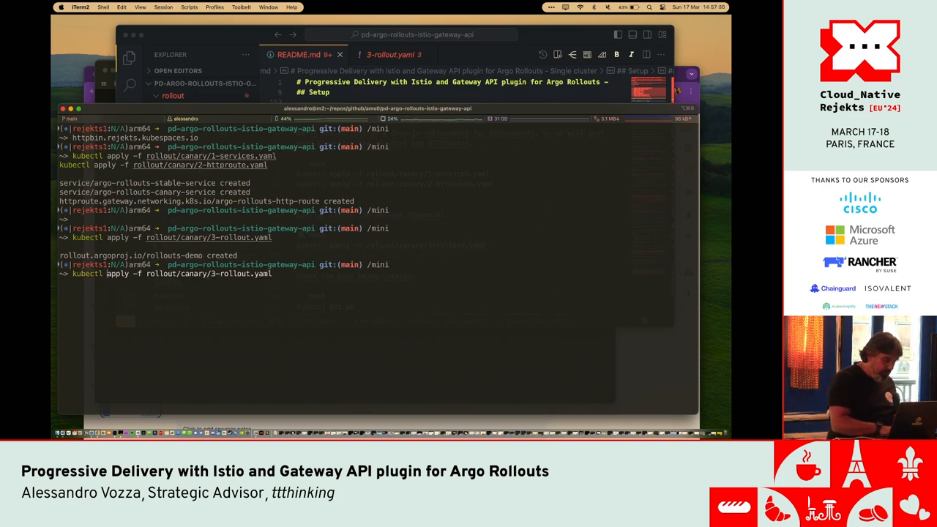
pyautogui.write('kubectl argo rollouts get rollout rollouts-demo -w')
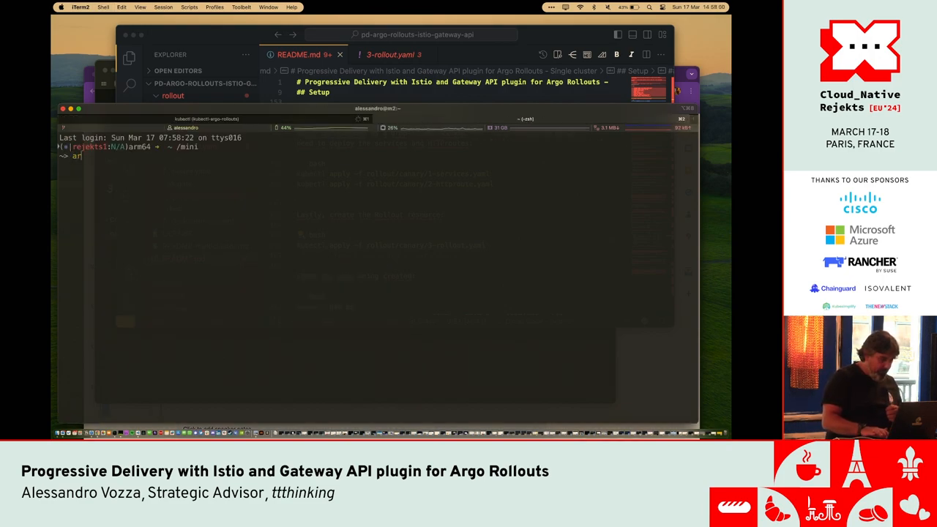
pyautogui.write('kubectl argo rollouts get rollout rollouts-demo -w')
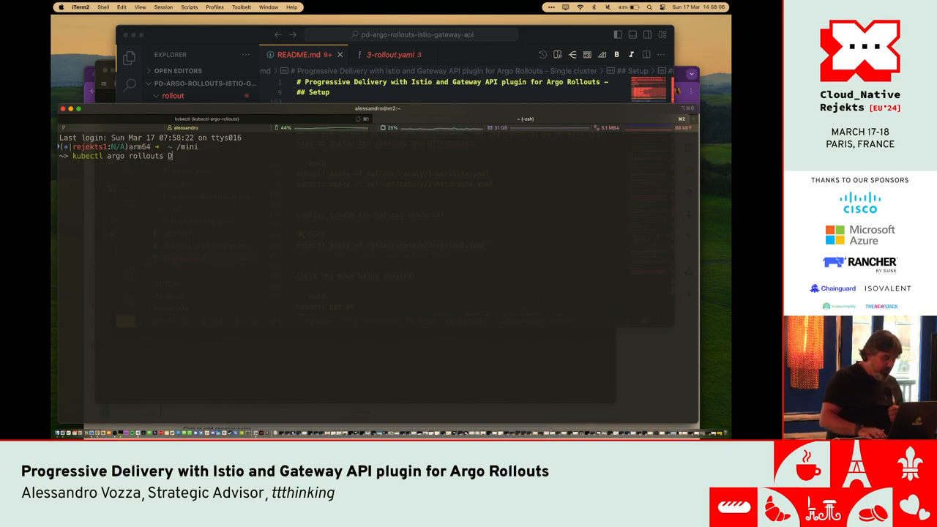
pyautogui.write('ashboard')
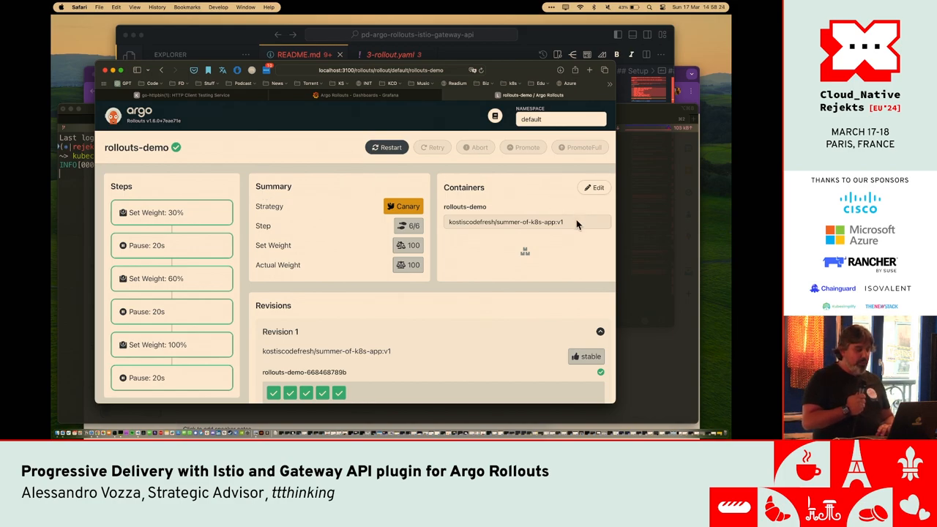
# Step: Edit the rollouts-demo container image to a new tag, save and confirm the change
pyautogui.click(593, 187)
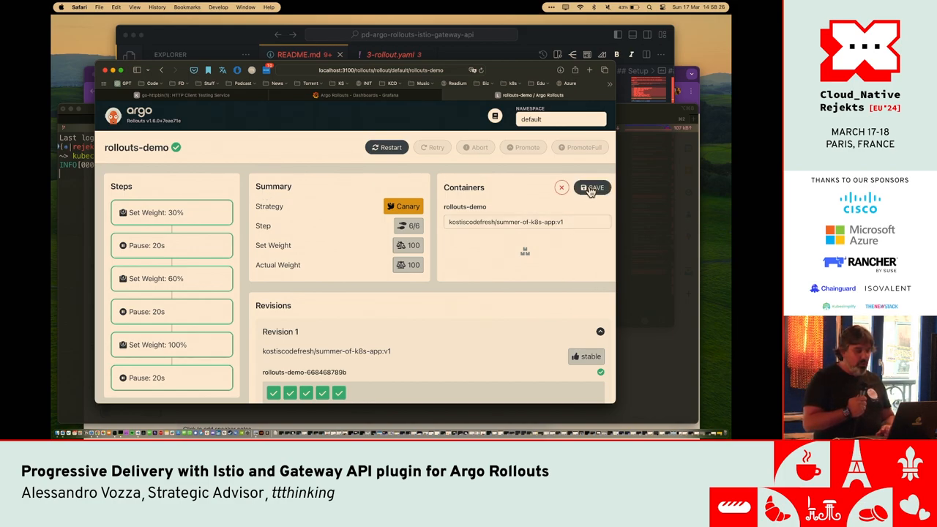
pyautogui.click(520, 223)
pyautogui.write('pp')
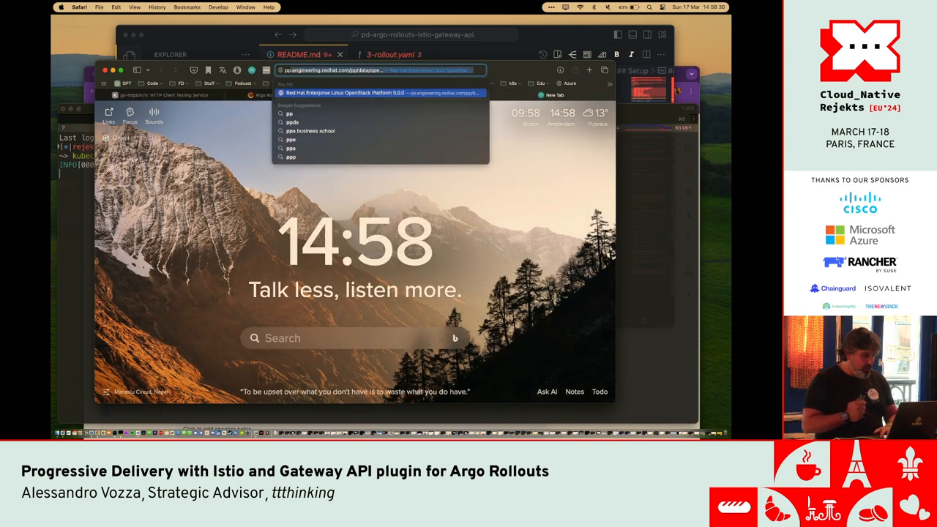
pyautogui.write('airflow.cluster.local')
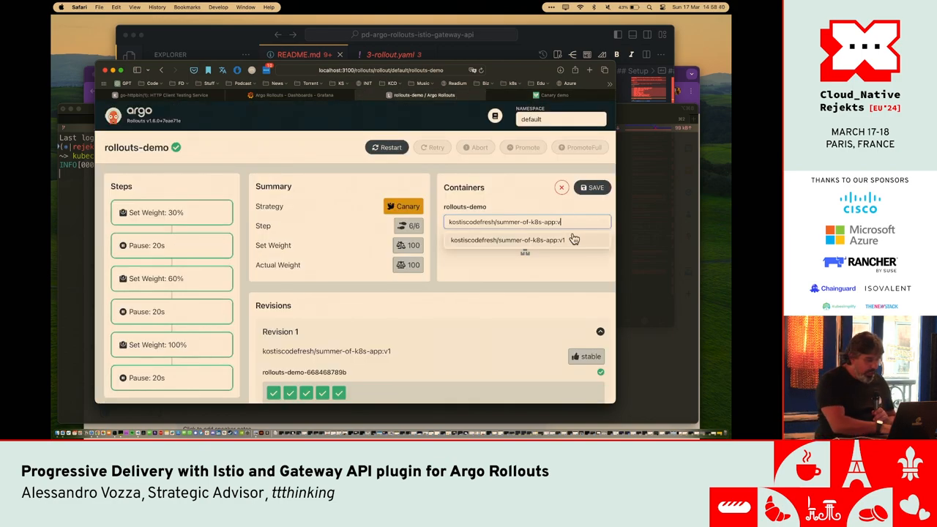
pyautogui.click(593, 187)
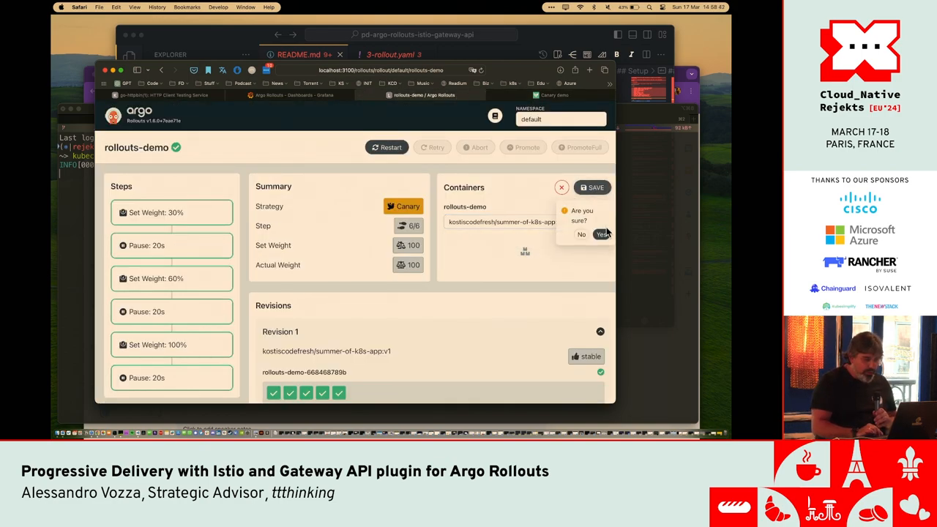
pyautogui.click(602, 234)
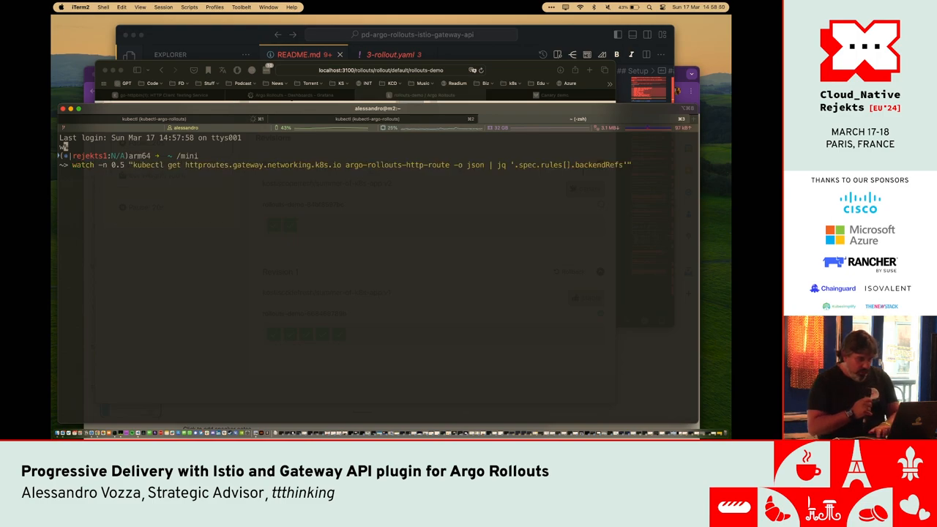
# Step: Run the watch on kubectl get httproutes backendRefs weights via jq
pyautogui.press('enter')
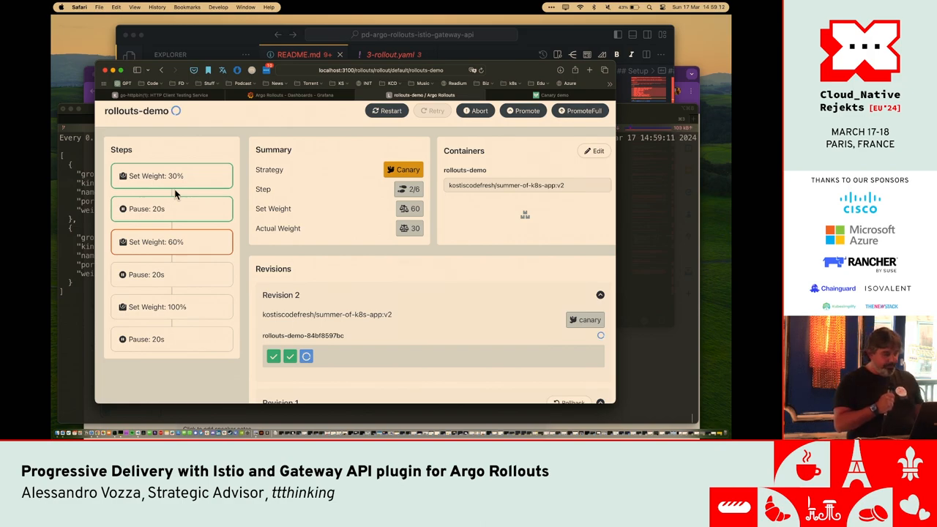
# Step: Follow revision 2's Steps and Actual Weight in the rollouts-demo dashboard view
pyautogui.click(377, 109)
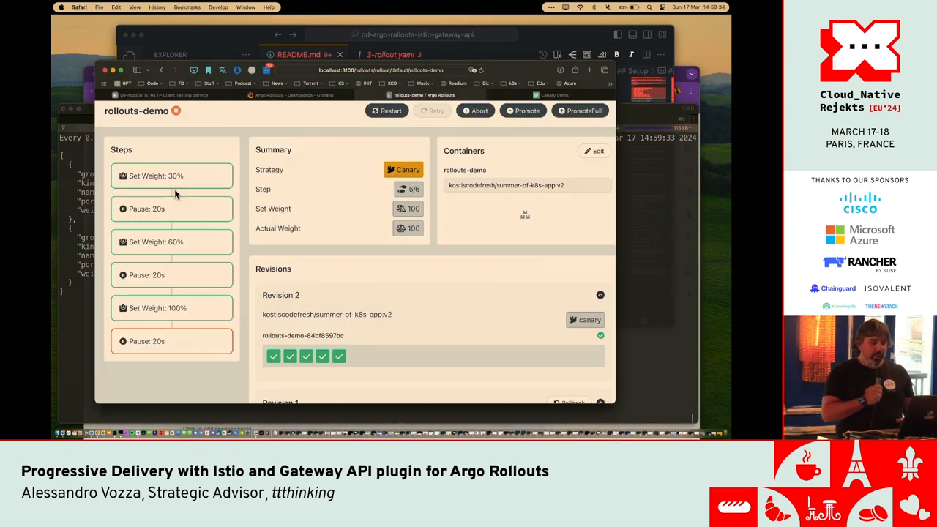
pyautogui.scroll(-3)
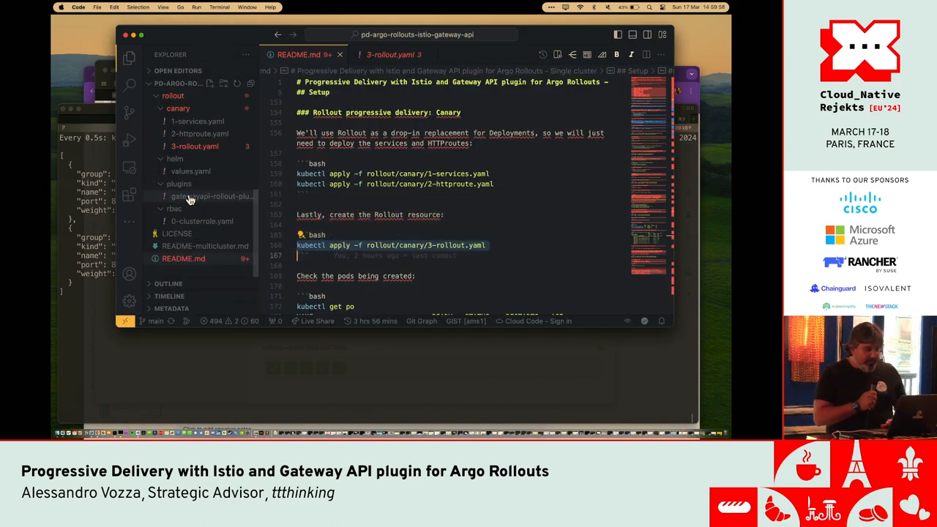
# Step: Scroll through the README's HTTPRoute weight-watching notes for the canary demo
pyautogui.scroll(-3)
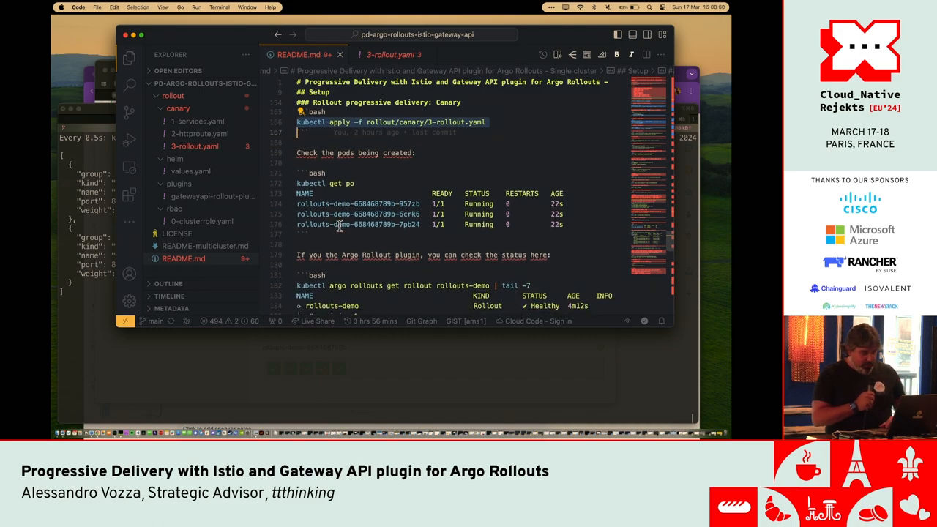
pyautogui.scroll(-3)
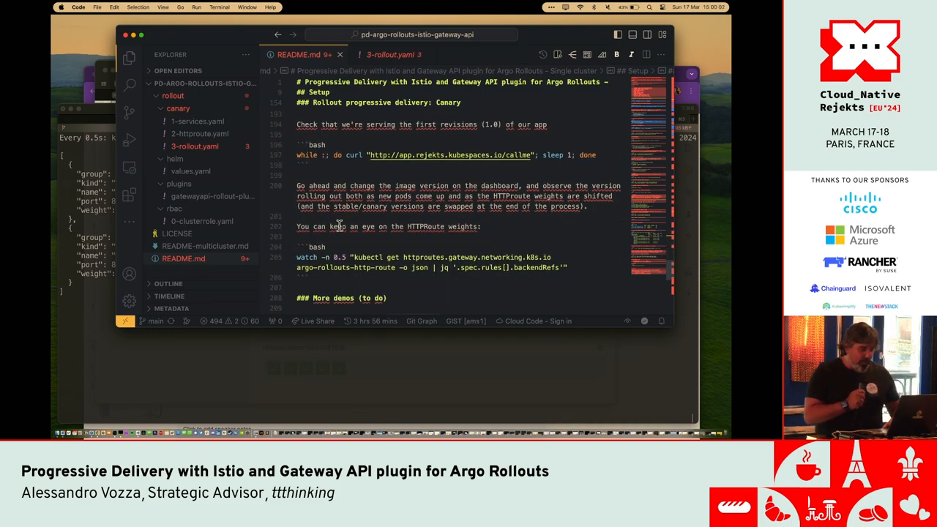
pyautogui.scroll(-3)
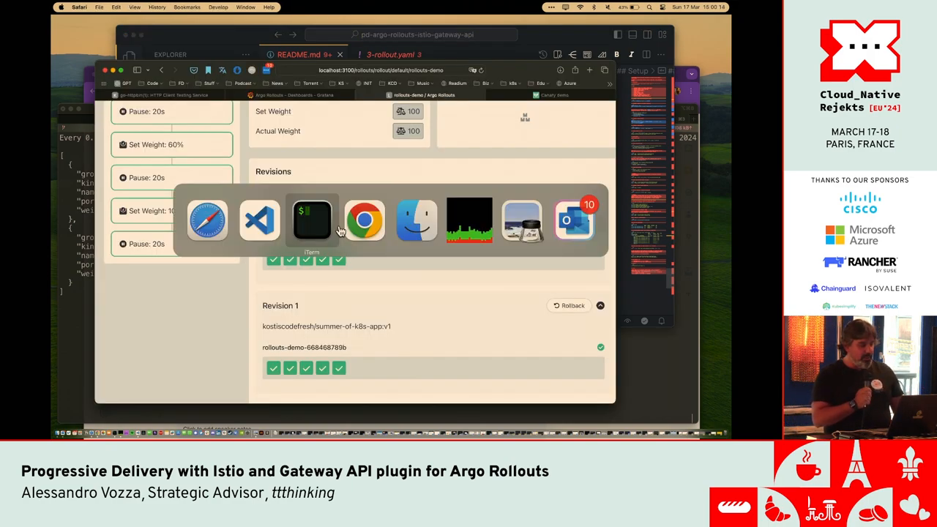
# Step: Present the Google Slides deck full screen and advance past Resources to the Thanks slide
pyautogui.click(364, 219)
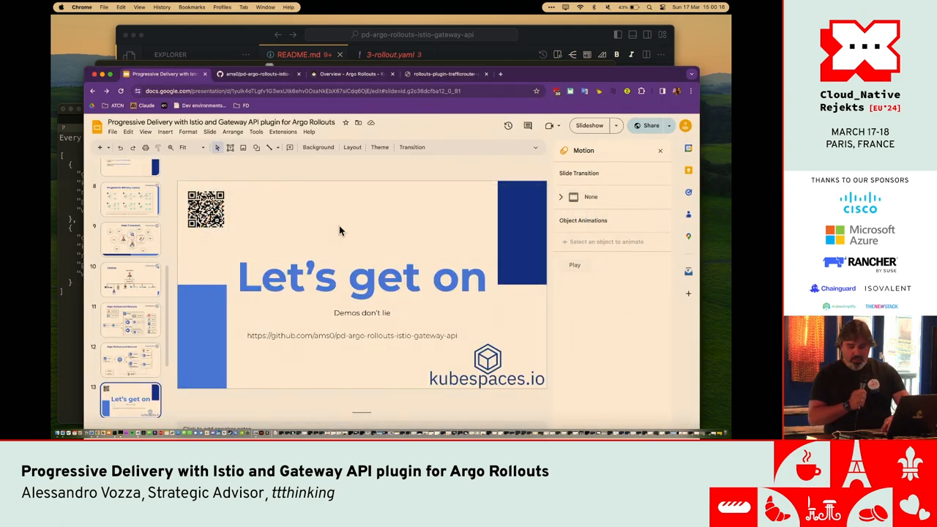
pyautogui.click(589, 126)
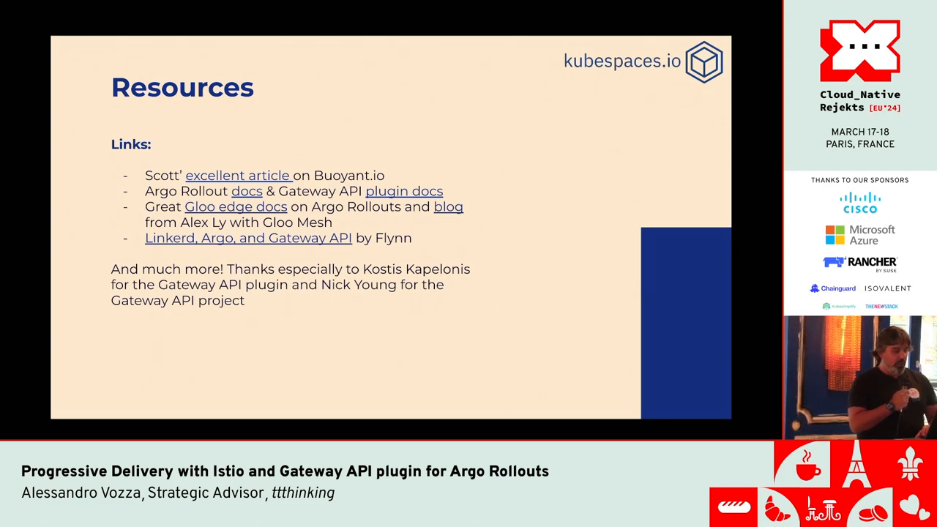
pyautogui.press('right')
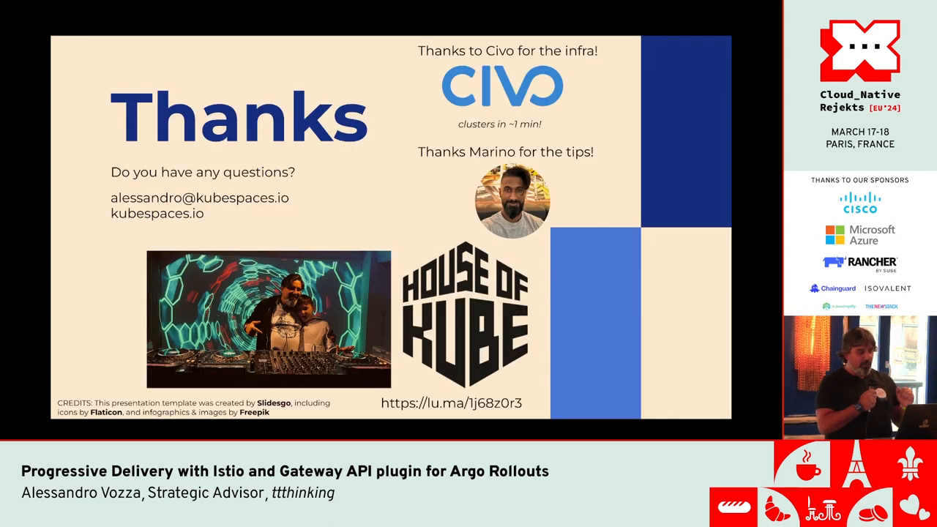